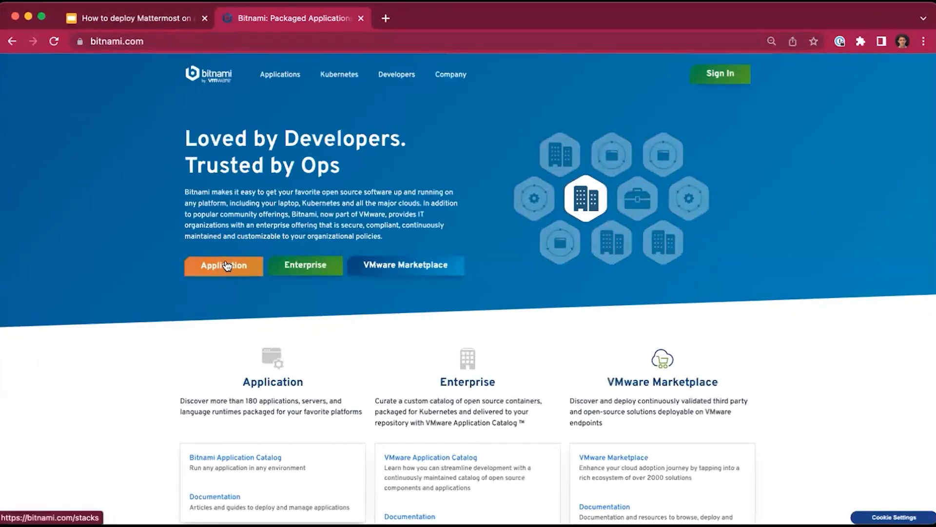
Search the Bitnami catalog for 'mattermost' and open Mattermost Team Edition's single-tier offering.
{"action": "left_click", "coordinate": [223, 265]}
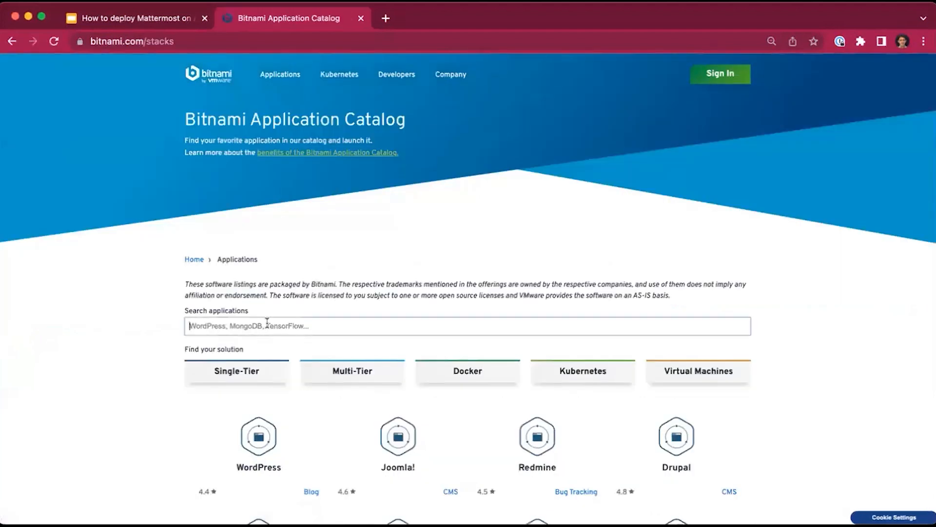
{"action": "type", "text": "mattermost"}
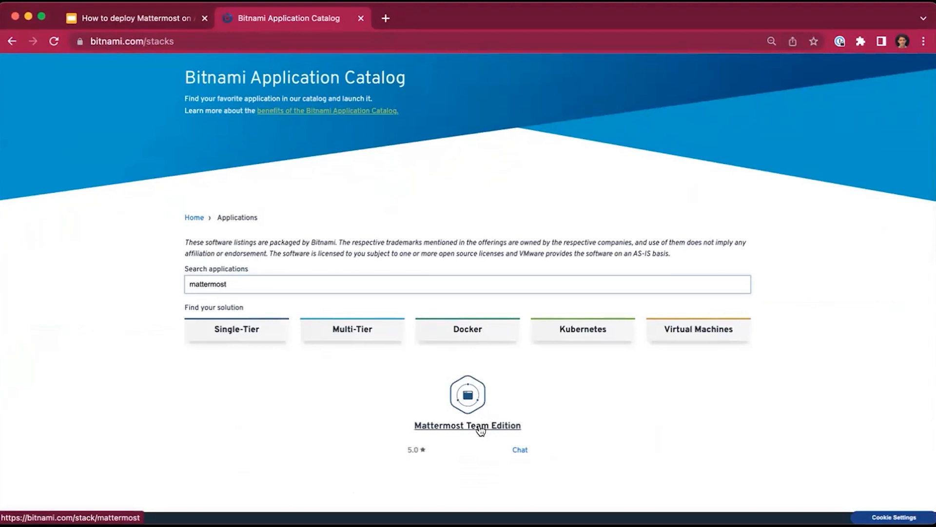
{"action": "left_click", "coordinate": [468, 425]}
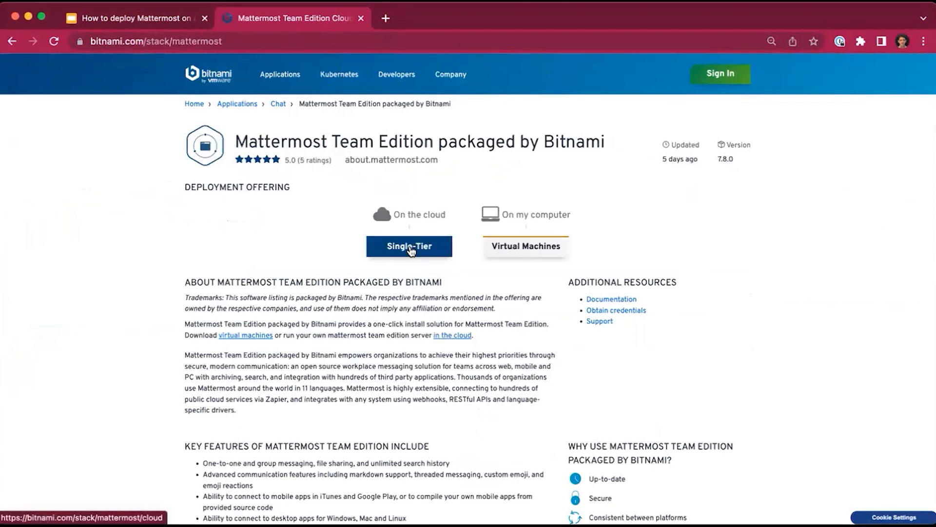
{"action": "left_click", "coordinate": [526, 246]}
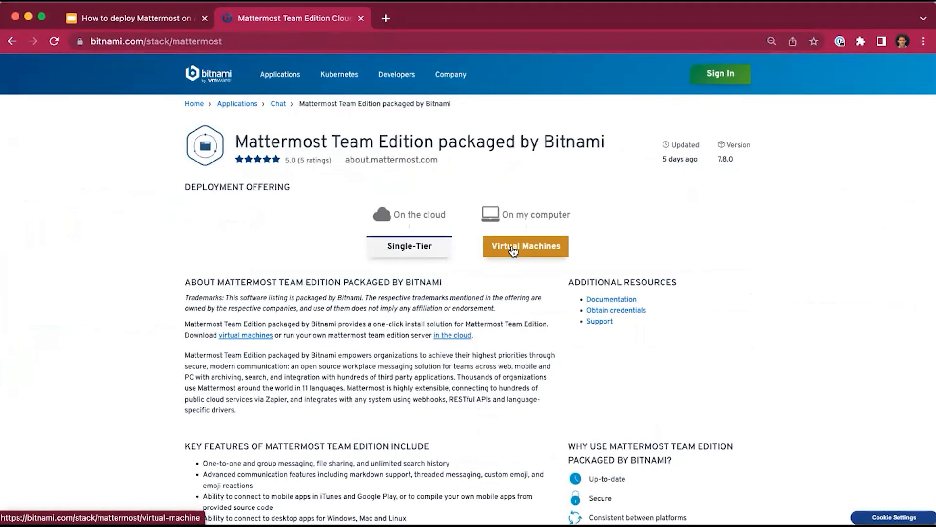
Use the Azure launch option to open the Mattermost listing on Azure Marketplace.
{"action": "left_click", "coordinate": [409, 245]}
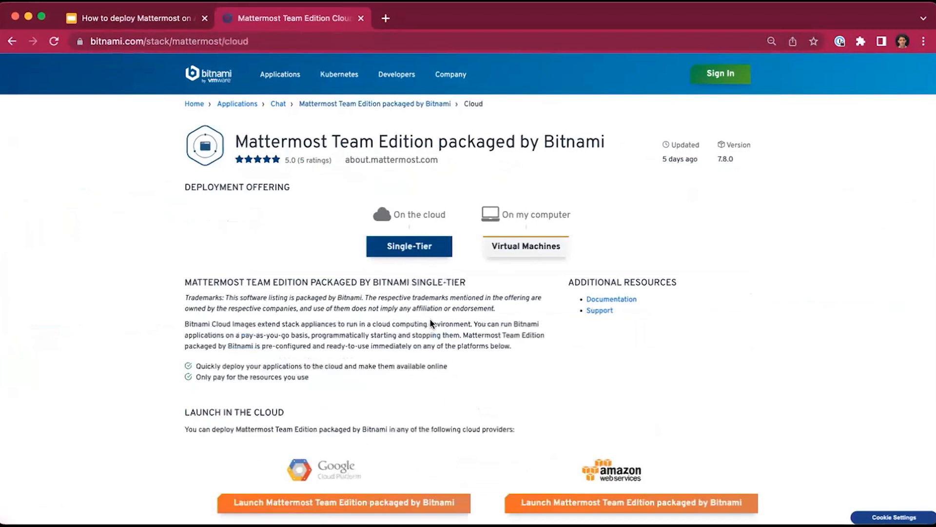
{"action": "scroll", "scroll_direction": "down", "scroll_amount": 3}
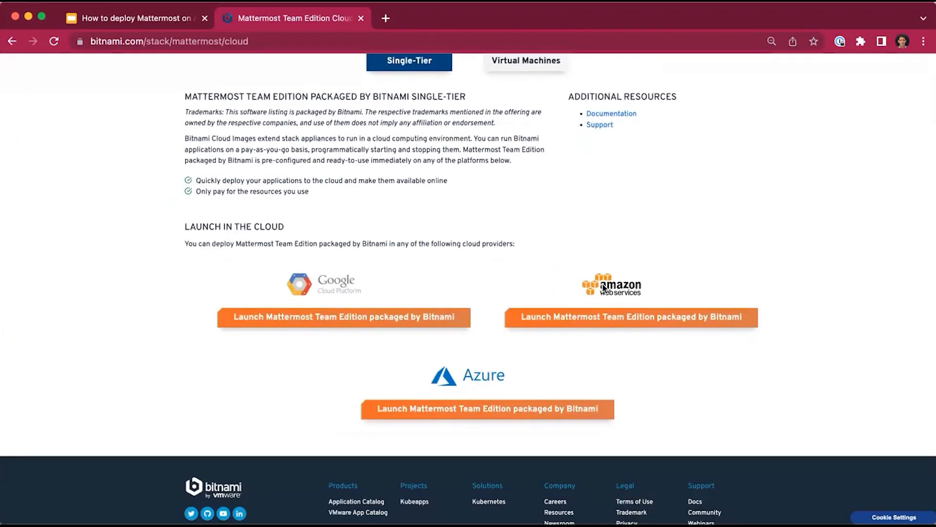
{"action": "mouse_move", "coordinate": [464, 414]}
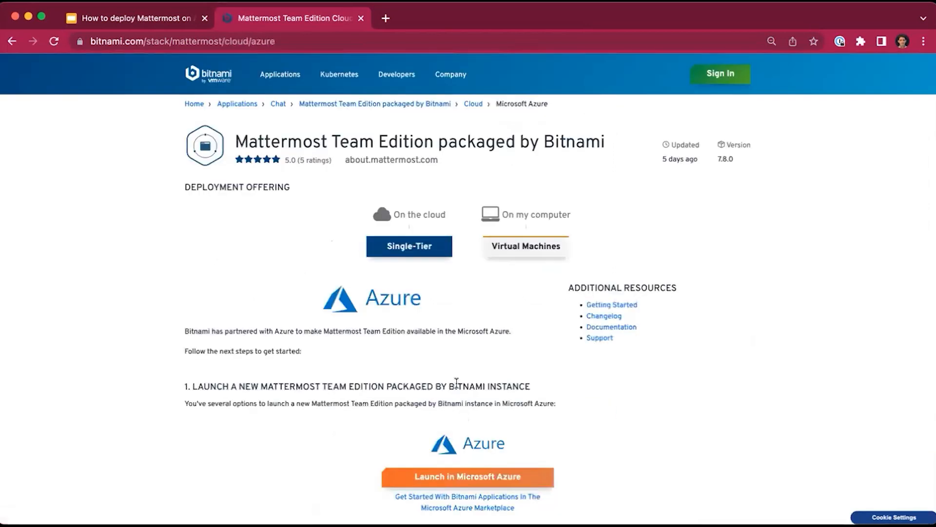
{"action": "scroll", "scroll_direction": "down", "scroll_amount": 3}
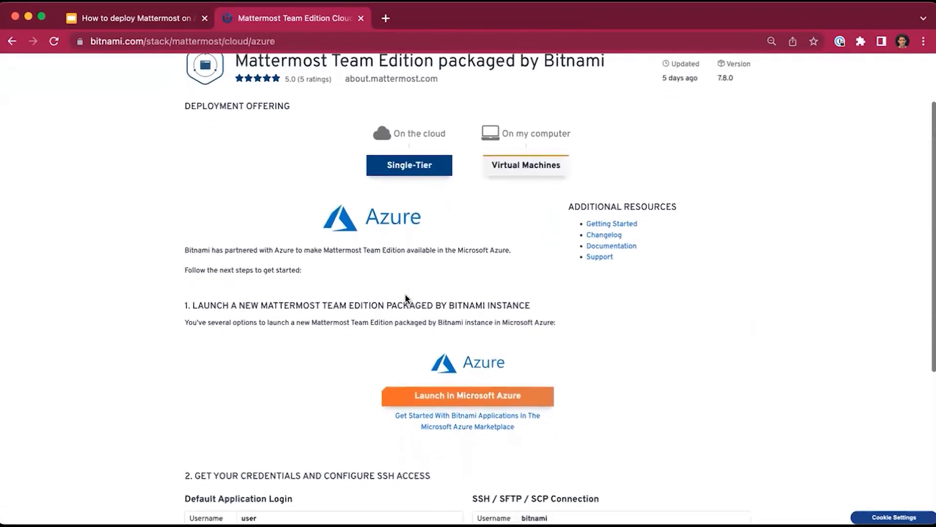
{"action": "scroll", "scroll_direction": "down", "scroll_amount": 3}
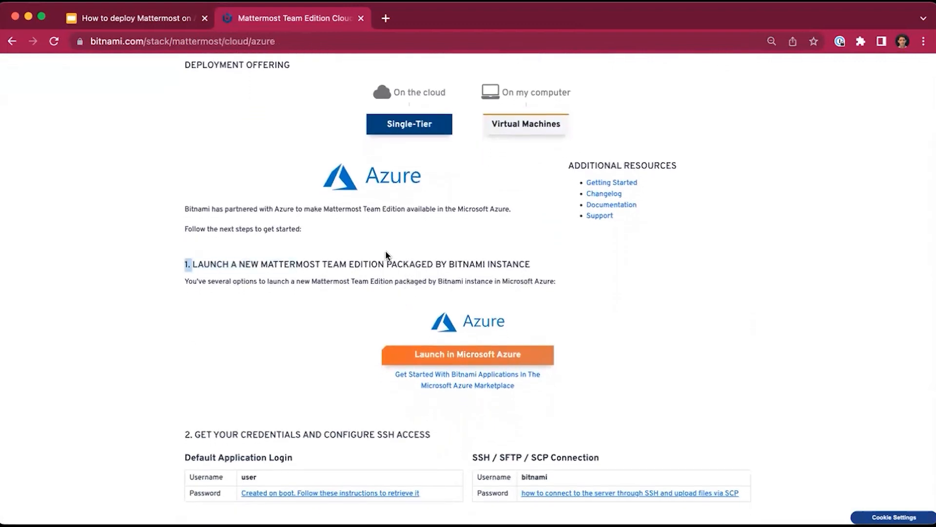
{"action": "mouse_move", "coordinate": [382, 360]}
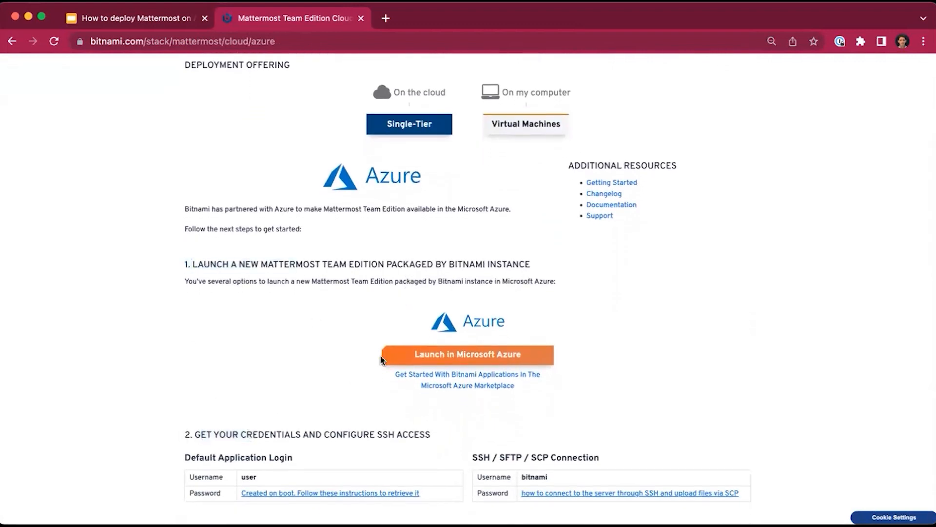
{"action": "mouse_move", "coordinate": [428, 353]}
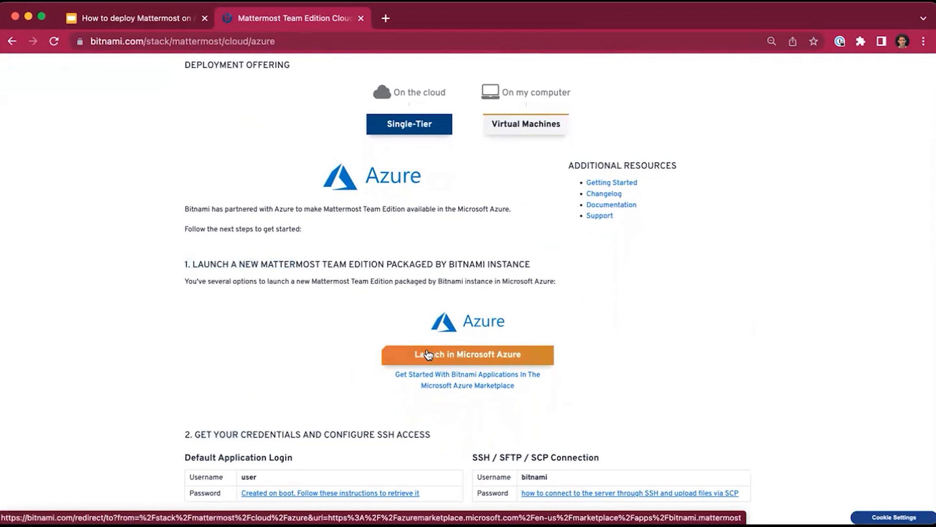
{"action": "left_click", "coordinate": [467, 353]}
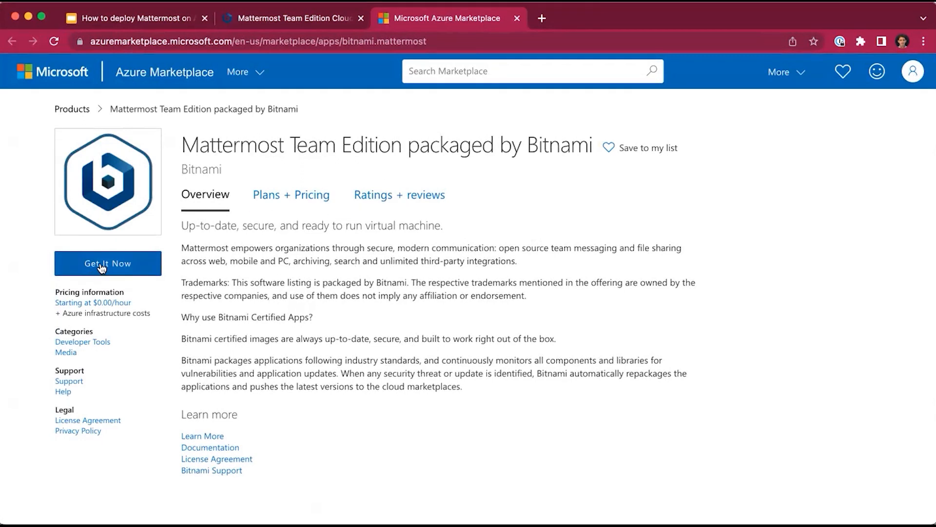
Get the Mattermost app now and continue into the Azure portal create page.
{"action": "left_click", "coordinate": [107, 264]}
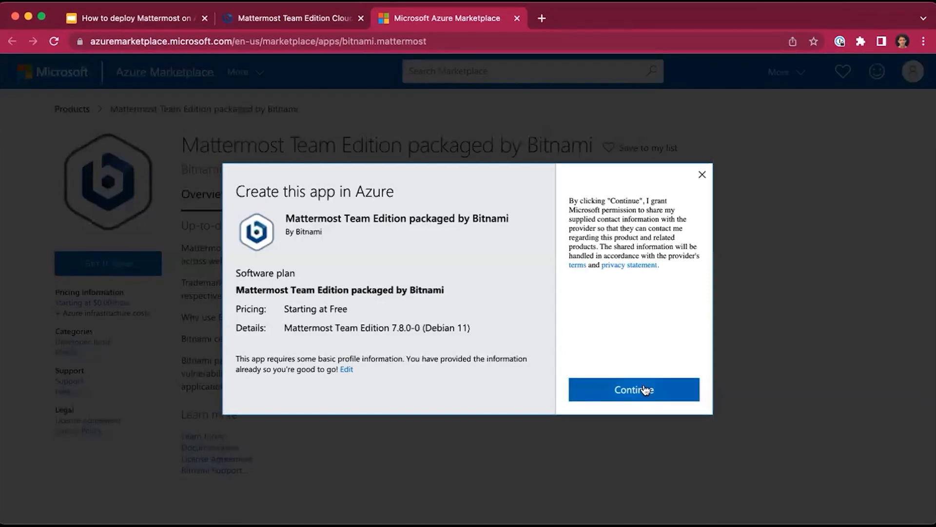
{"action": "left_click", "coordinate": [634, 389]}
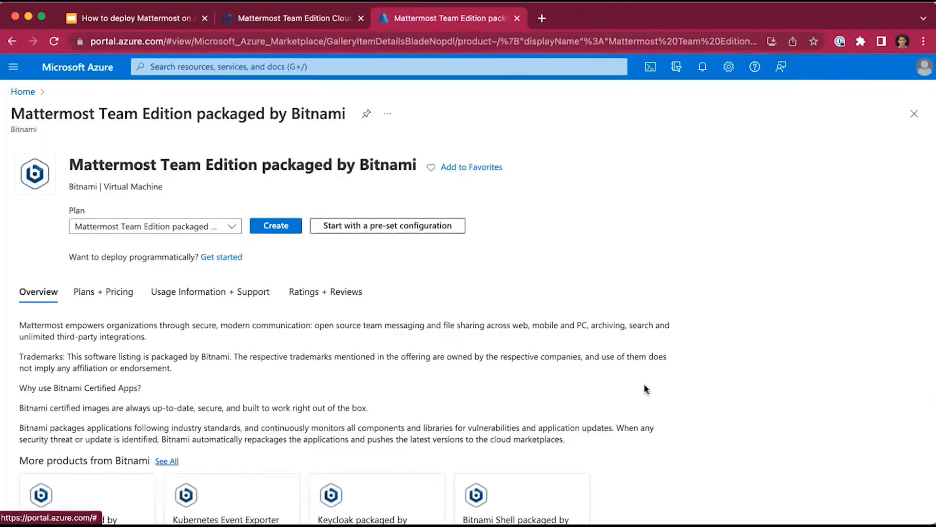
{"action": "mouse_move", "coordinate": [275, 226]}
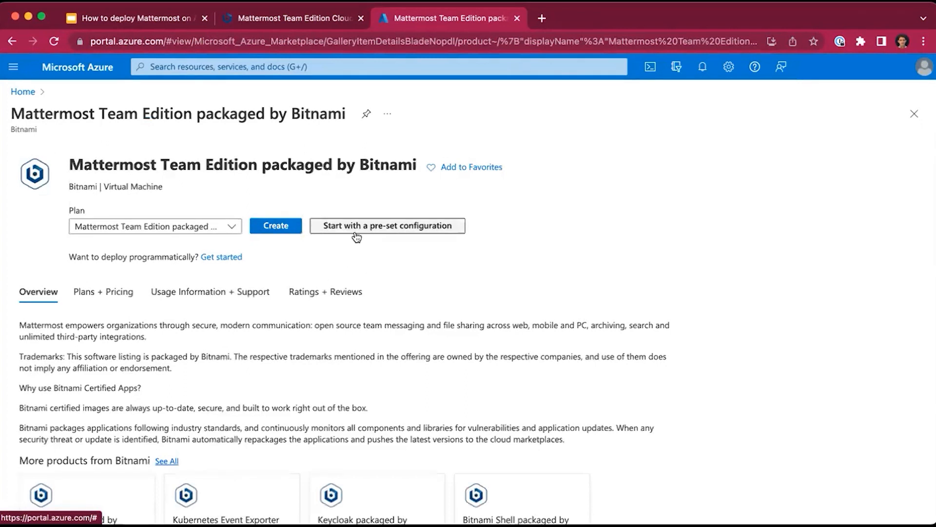
{"action": "mouse_move", "coordinate": [356, 233]}
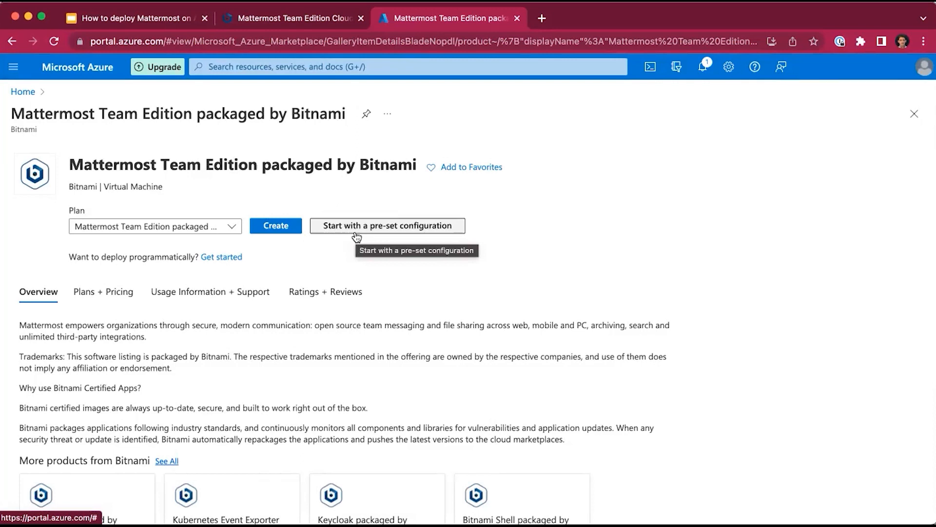
Start from a pre-set virtual machine configuration and view the recommended workload defaults.
{"action": "left_click", "coordinate": [387, 225]}
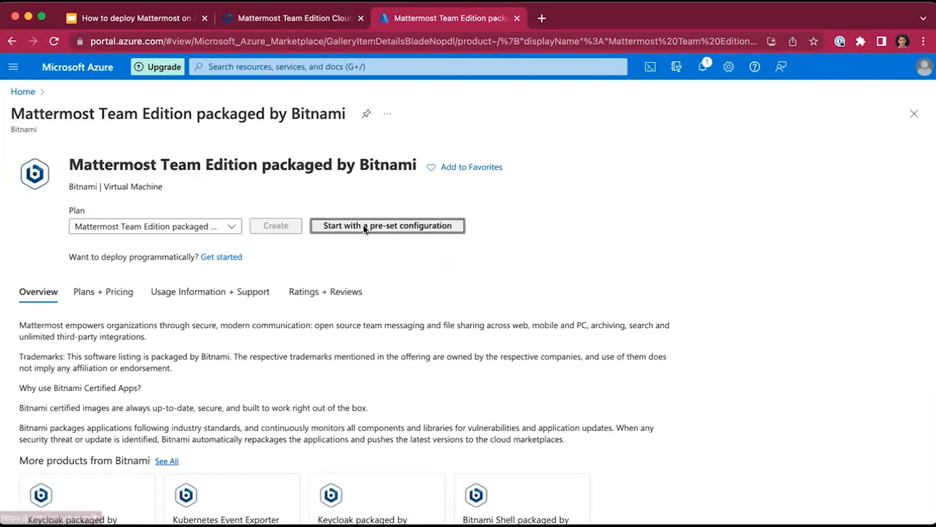
{"action": "left_click", "coordinate": [387, 225]}
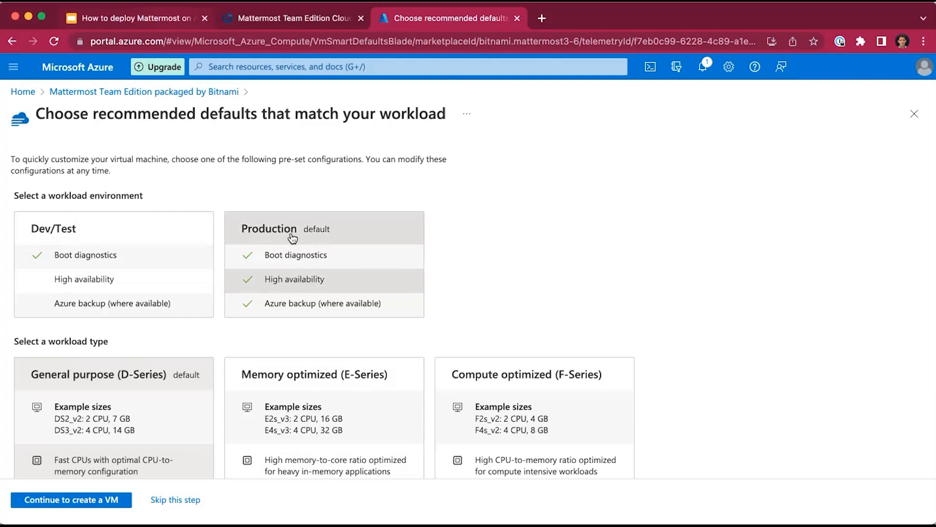
{"action": "scroll", "scroll_direction": "down", "scroll_amount": 3}
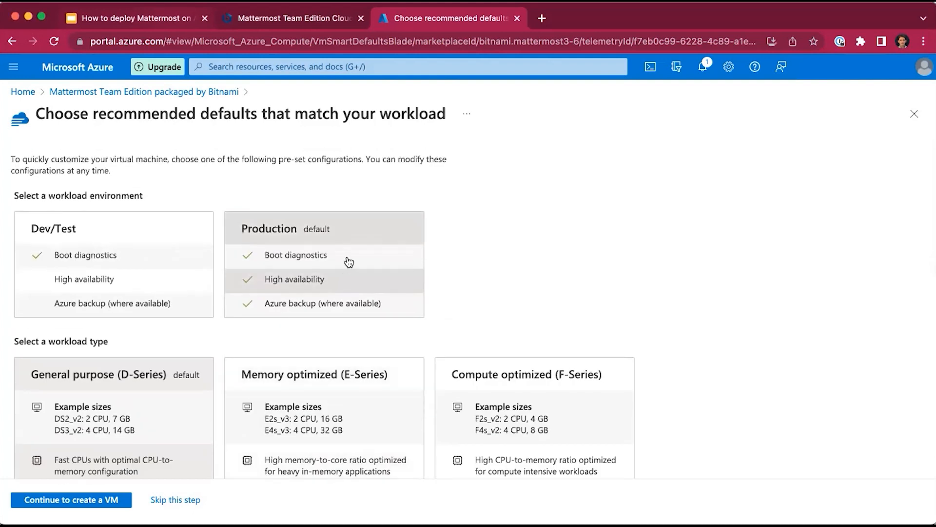
{"action": "mouse_move", "coordinate": [255, 302]}
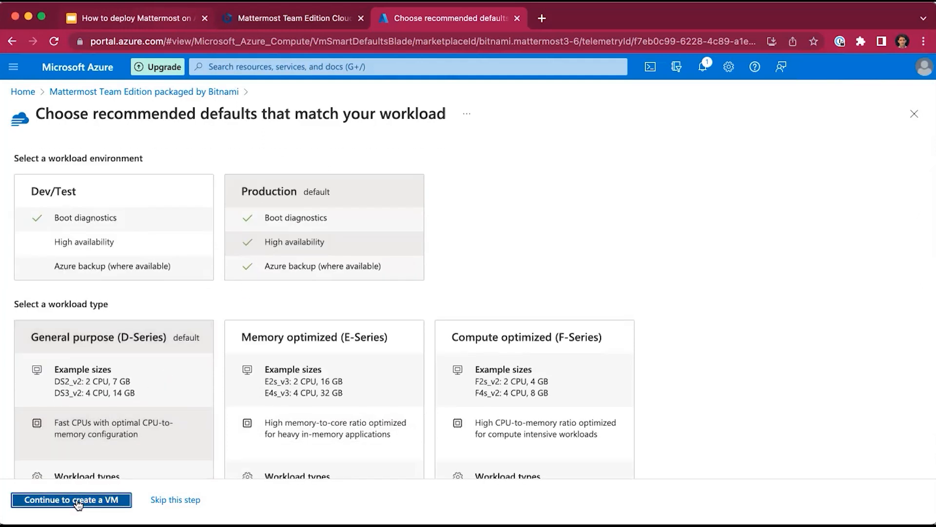
Name the virtual machine mattermost-bitnami-azure and bring up the VM size list to pick Standard_B1ms.
{"action": "left_click", "coordinate": [72, 500]}
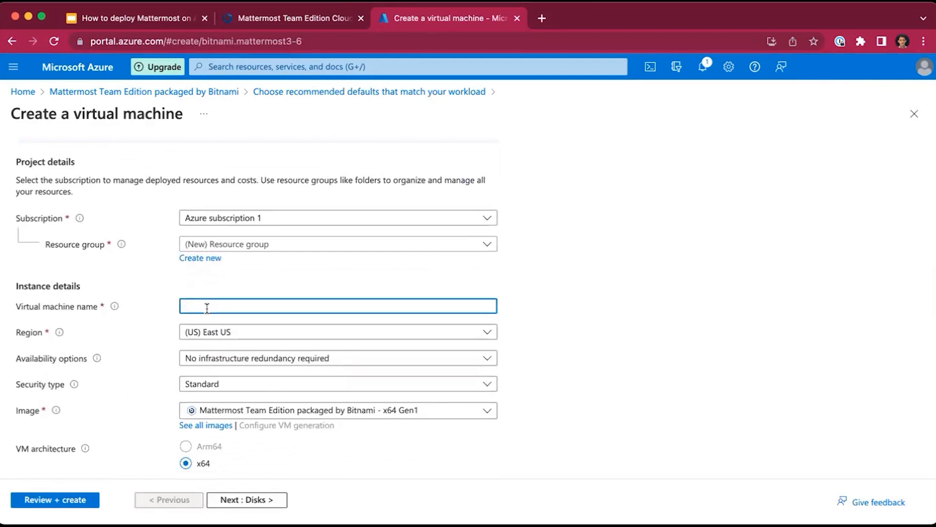
{"action": "type", "text": "mattermost-bitnami-azure"}
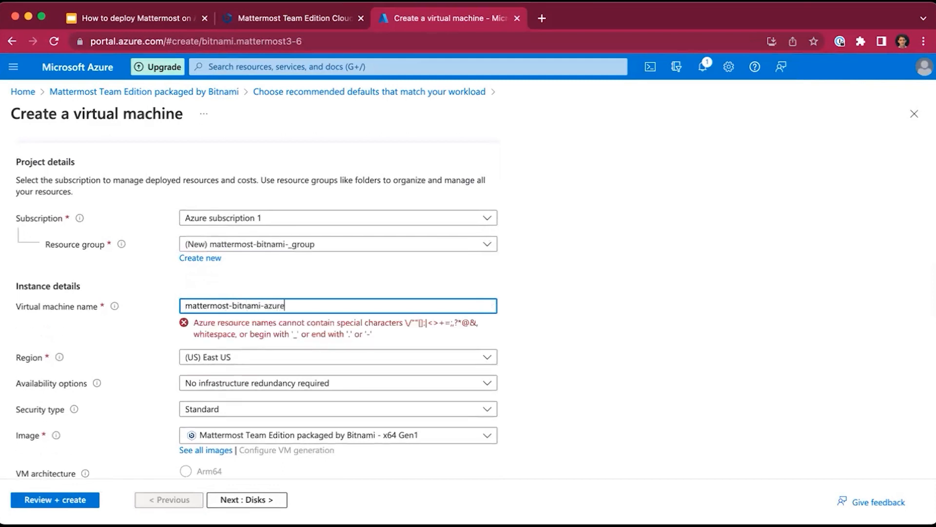
{"action": "left_click", "coordinate": [186, 464]}
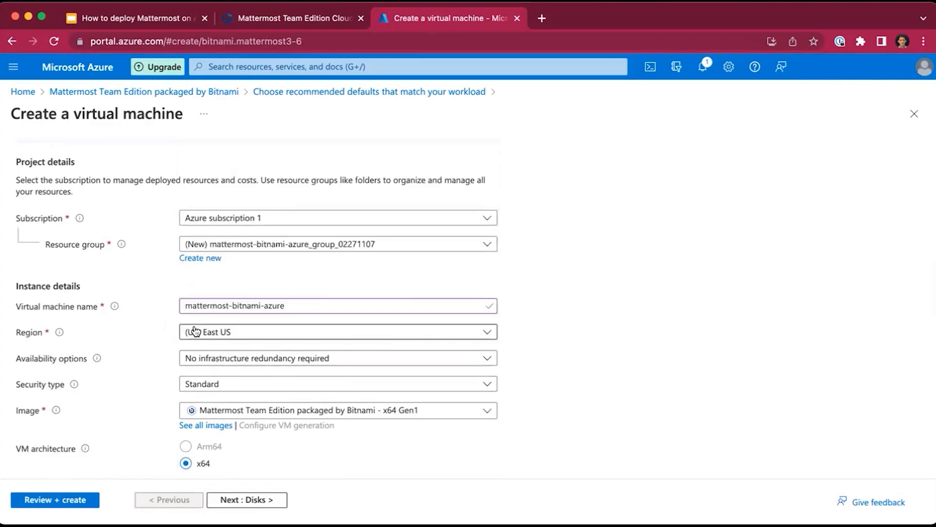
{"action": "scroll", "scroll_direction": "down", "scroll_amount": 3}
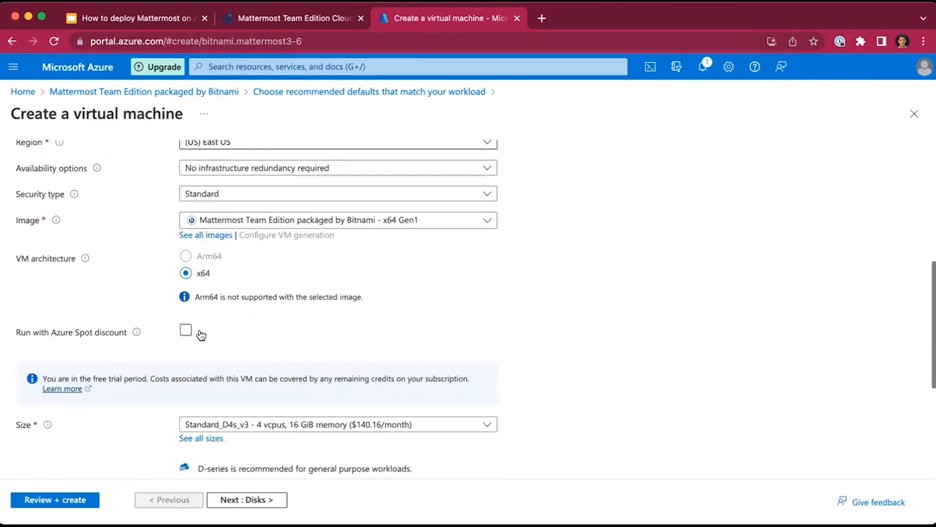
{"action": "scroll", "scroll_direction": "down", "scroll_amount": 3}
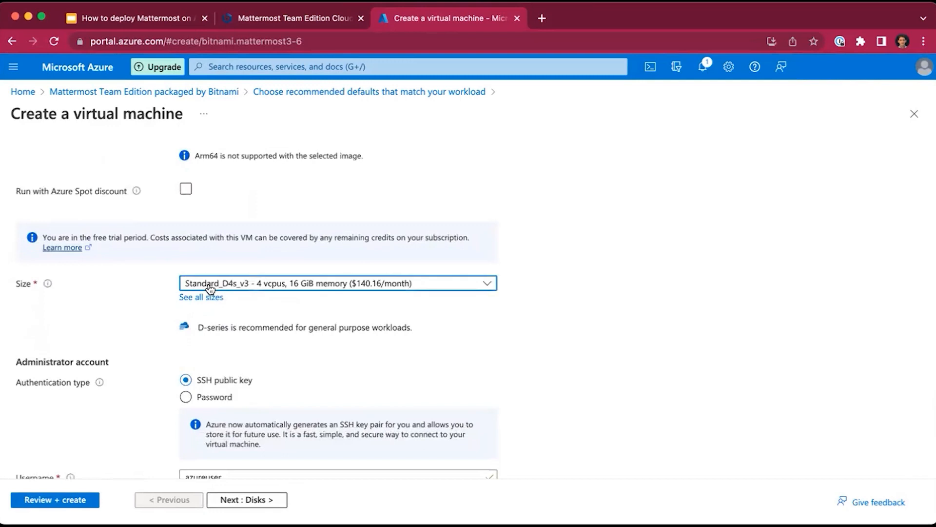
{"action": "left_click", "coordinate": [337, 283]}
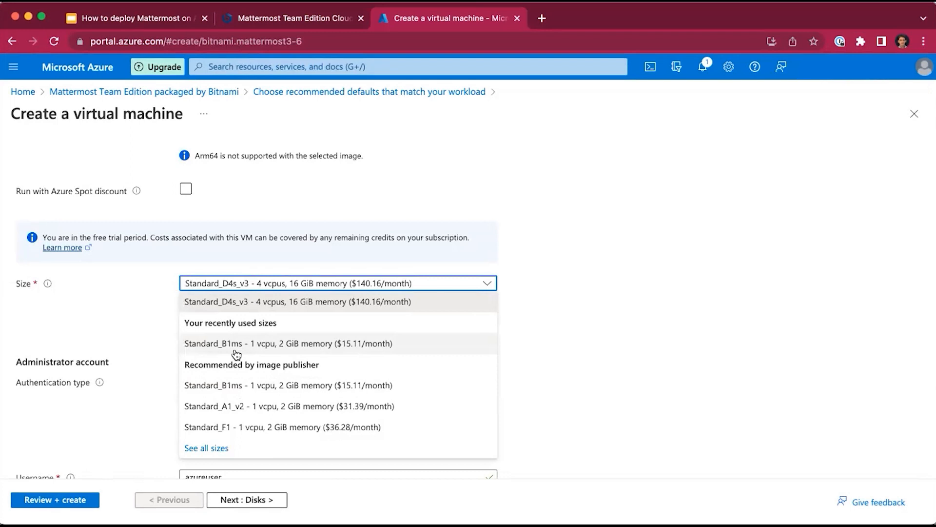
{"action": "mouse_move", "coordinate": [250, 349]}
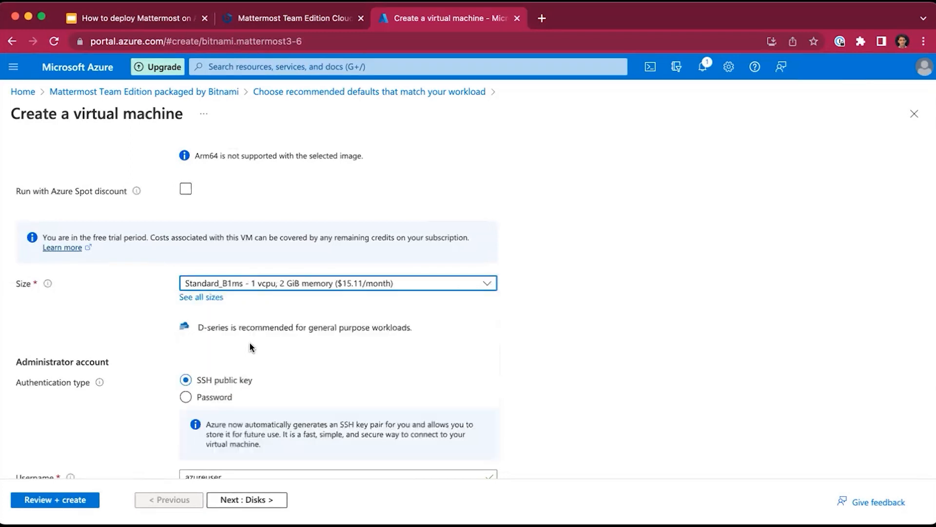
Scroll through the validation-passed review summary of the mattermost-bitnami-azure VM.
{"action": "scroll", "scroll_direction": "down", "scroll_amount": 3}
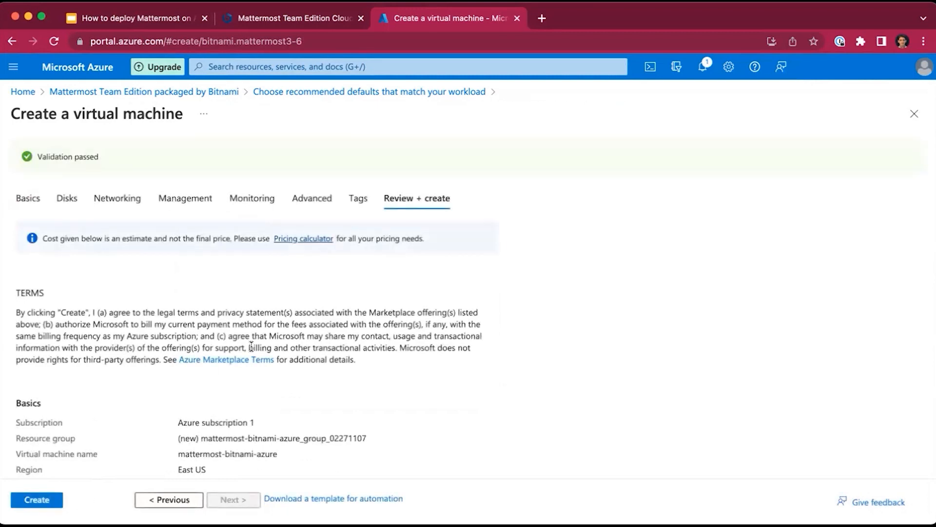
{"action": "scroll", "scroll_direction": "down", "scroll_amount": 3}
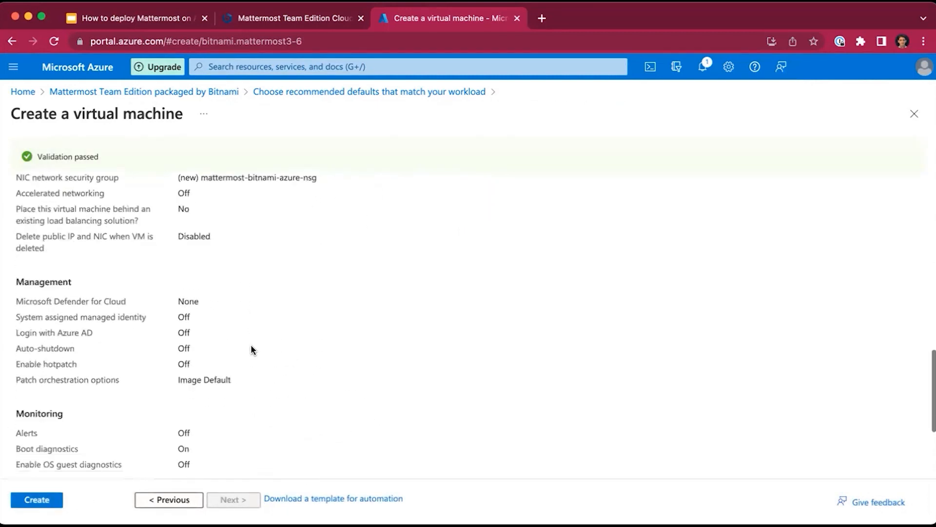
{"action": "scroll", "scroll_direction": "down", "scroll_amount": 3}
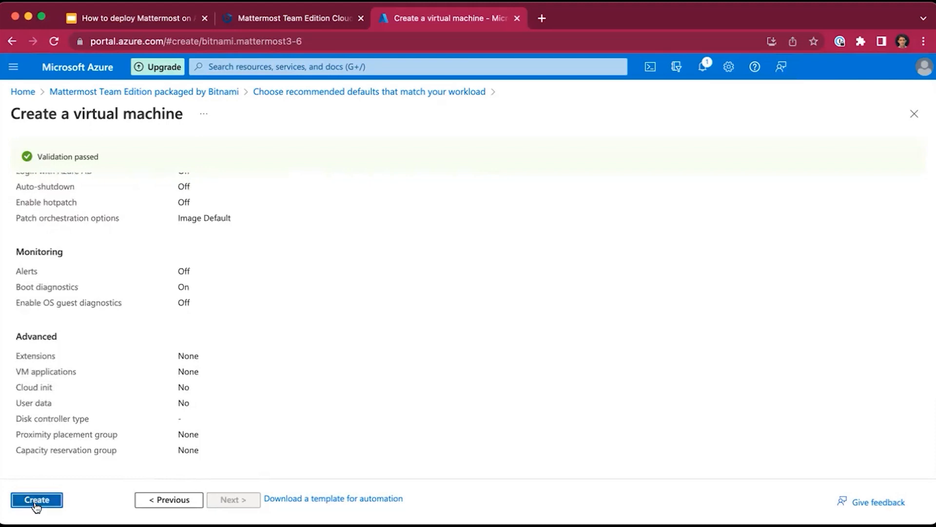
Create the VM with the private key downloaded, then view the deployment and its new resource group.
{"action": "left_click", "coordinate": [36, 499]}
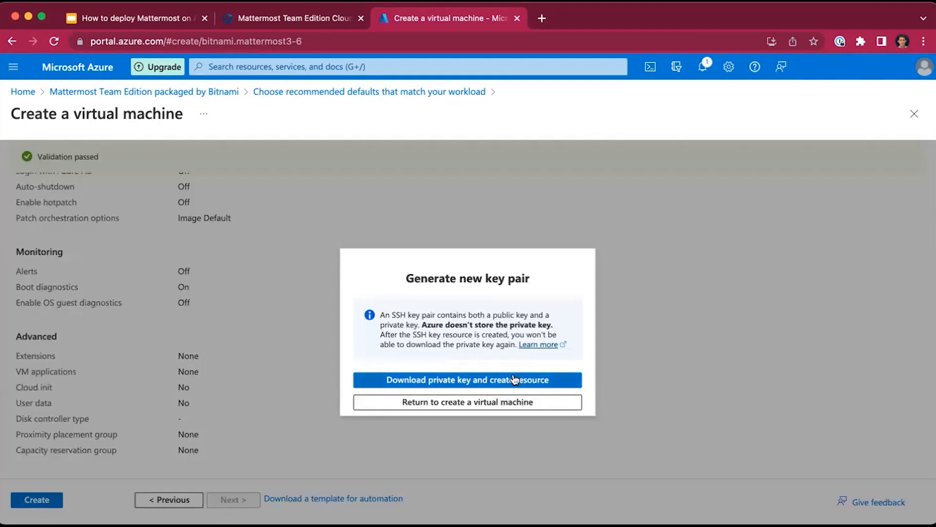
{"action": "mouse_move", "coordinate": [514, 379]}
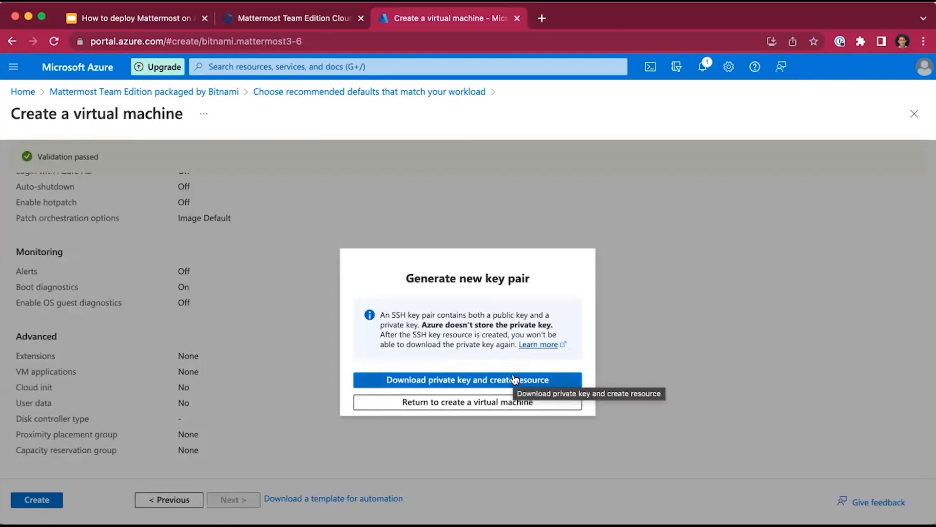
{"action": "left_click", "coordinate": [467, 379]}
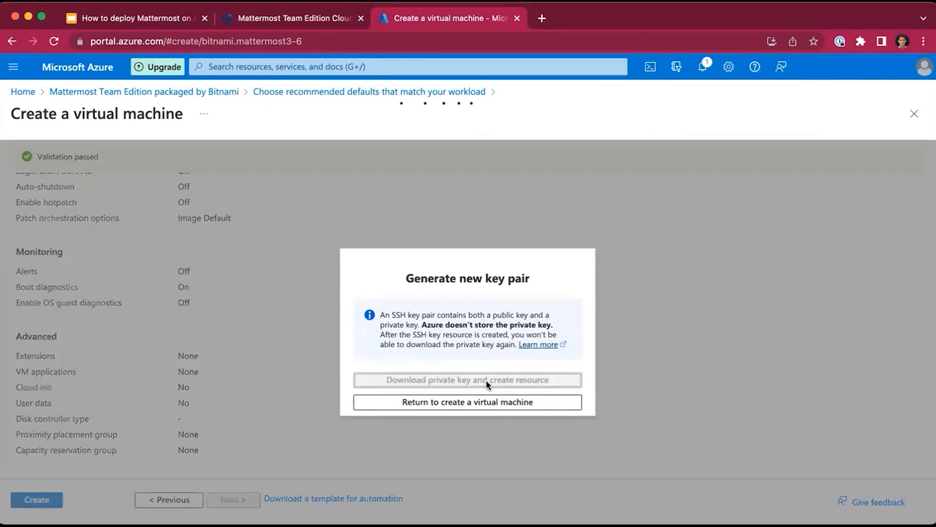
{"action": "left_click", "coordinate": [468, 379]}
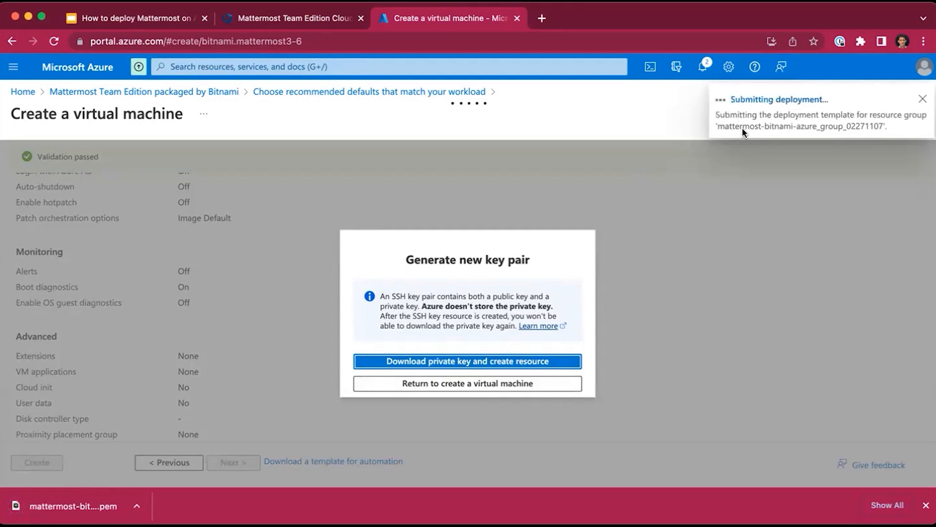
{"action": "left_click", "coordinate": [467, 361]}
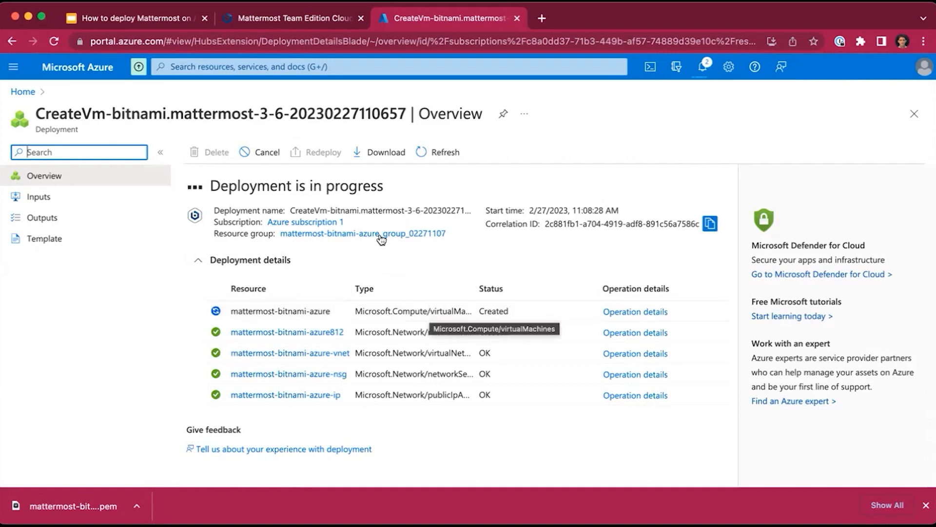
{"action": "mouse_move", "coordinate": [362, 233]}
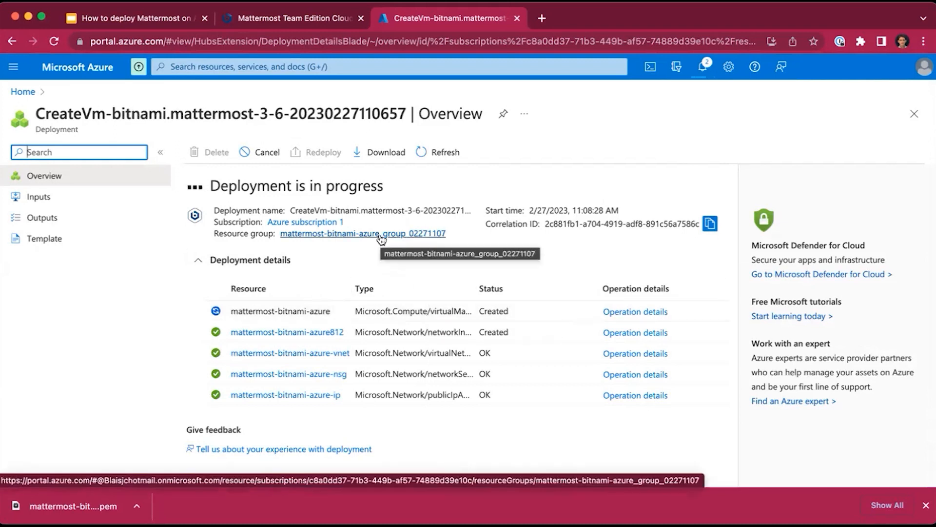
{"action": "left_click", "coordinate": [362, 233]}
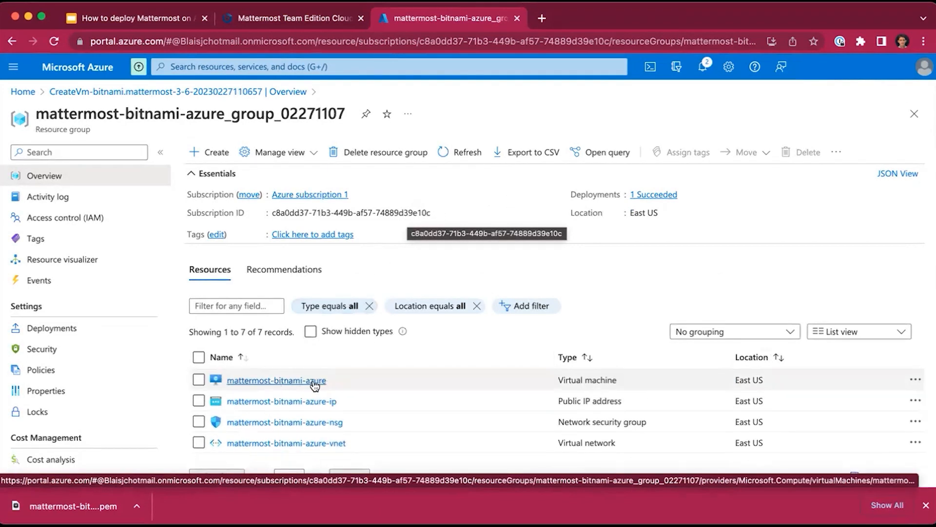
View the overview of the running mattermost-bitnami-azure virtual machine.
{"action": "left_click", "coordinate": [276, 379]}
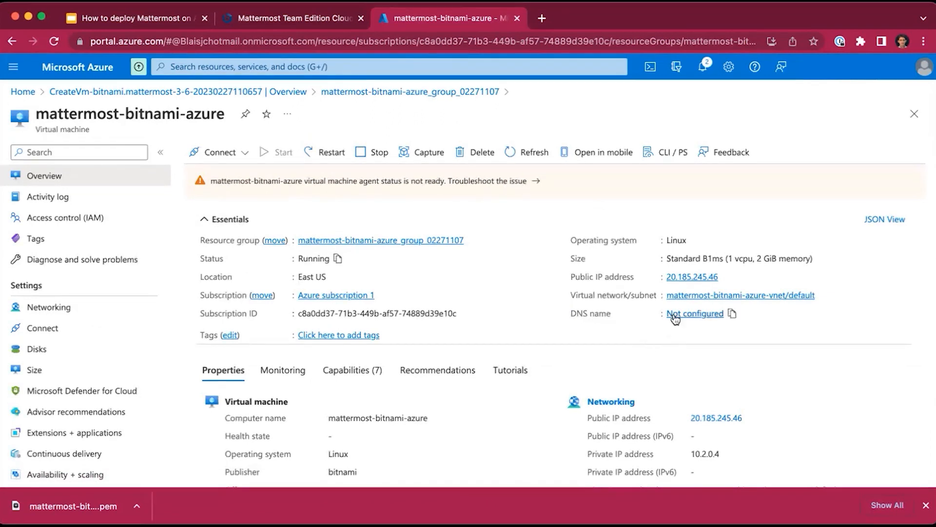
{"action": "mouse_move", "coordinate": [694, 314]}
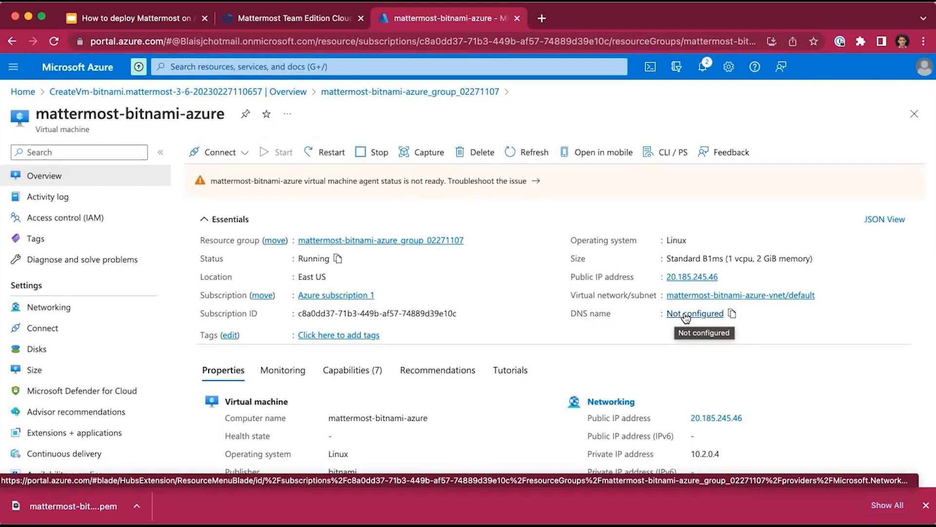
Give the public IP the DNS name label mattermost-azure, save it, and return to the IP overview.
{"action": "left_click", "coordinate": [693, 313]}
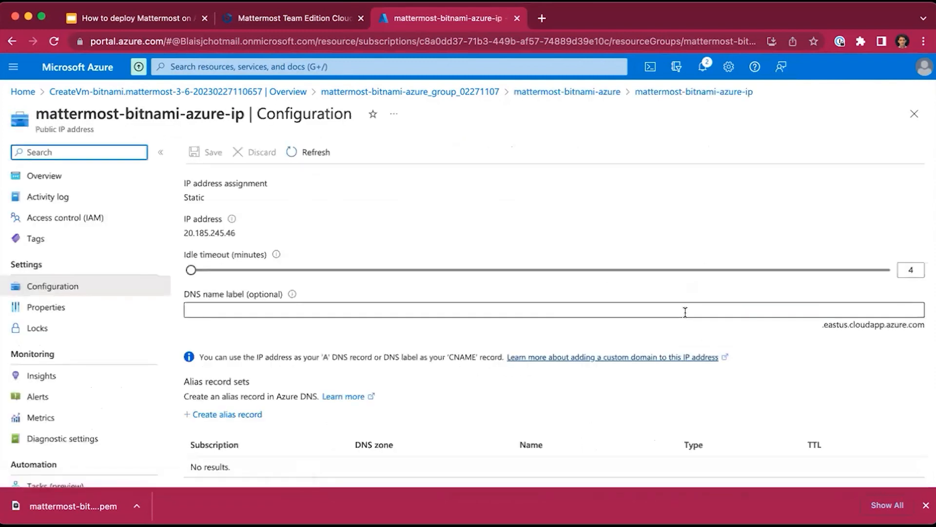
{"action": "left_click", "coordinate": [377, 309]}
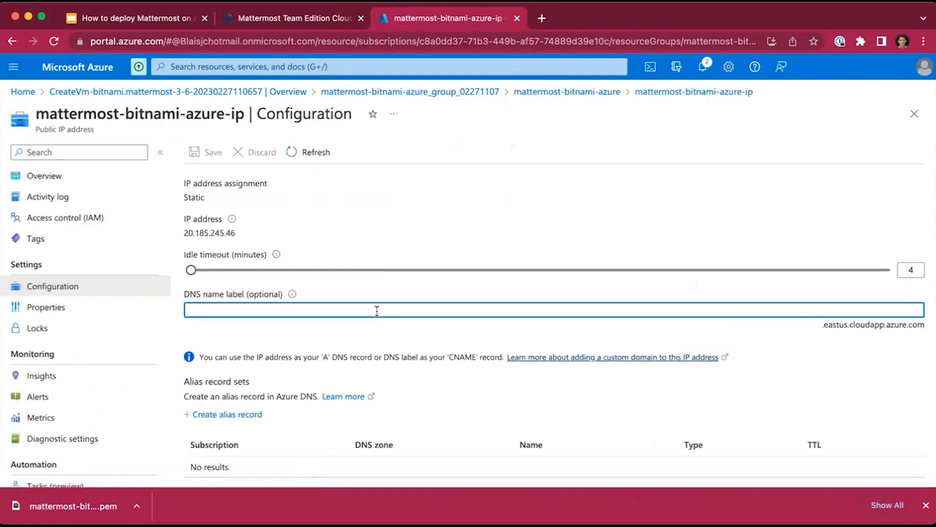
{"action": "left_click", "coordinate": [377, 309]}
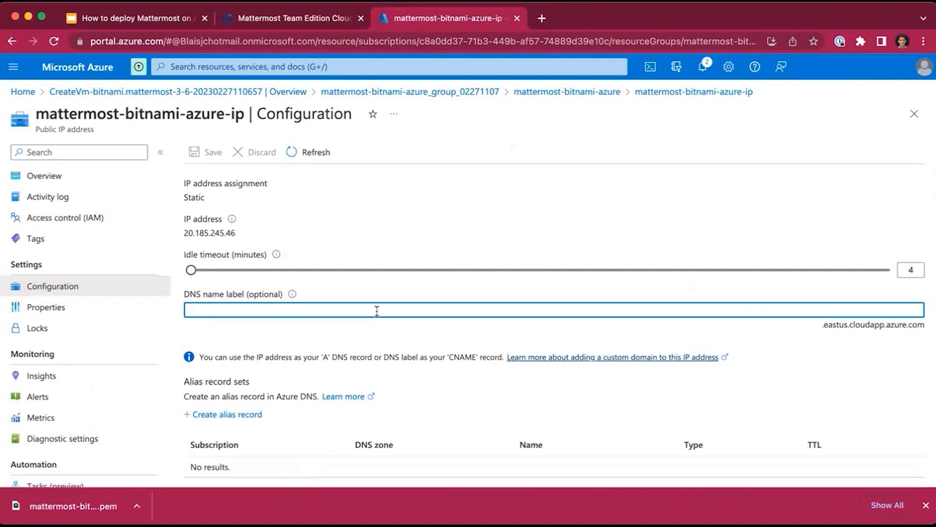
{"action": "type", "text": "mattermost-az"}
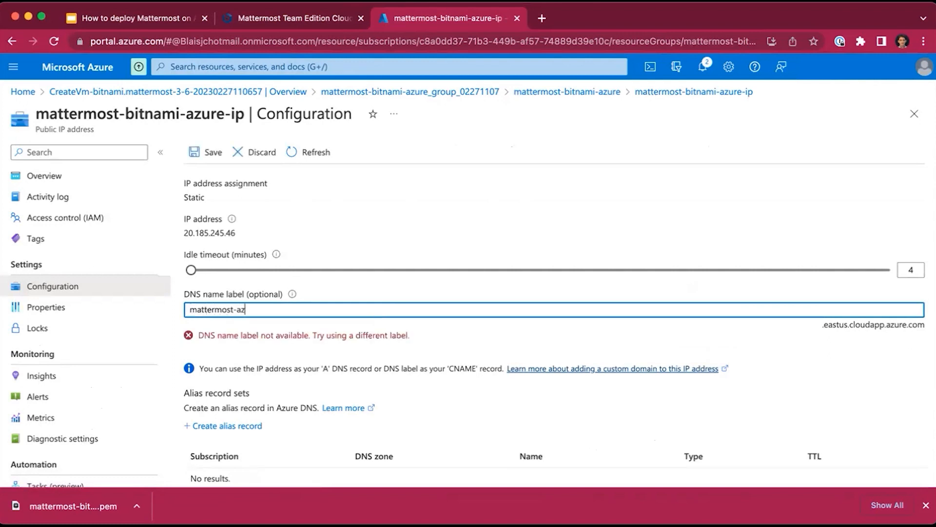
{"action": "type", "text": "ure"}
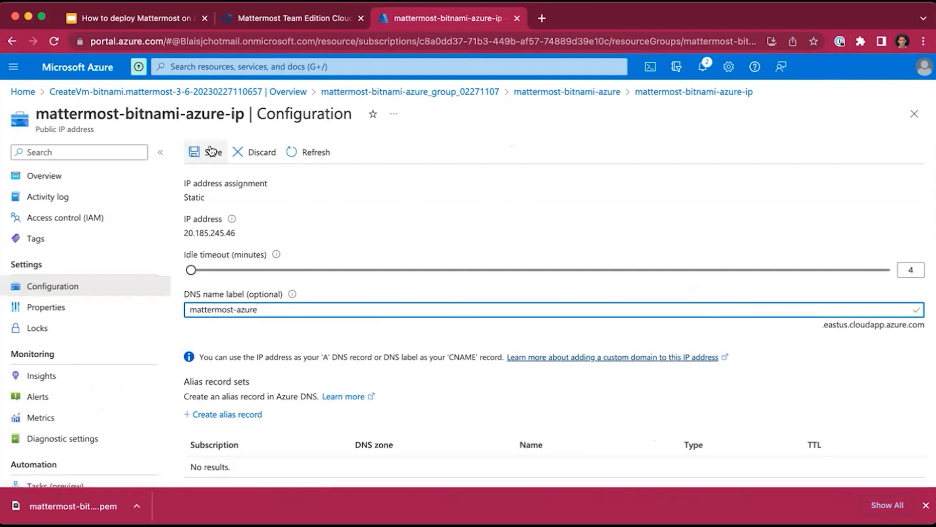
{"action": "left_click", "coordinate": [206, 152]}
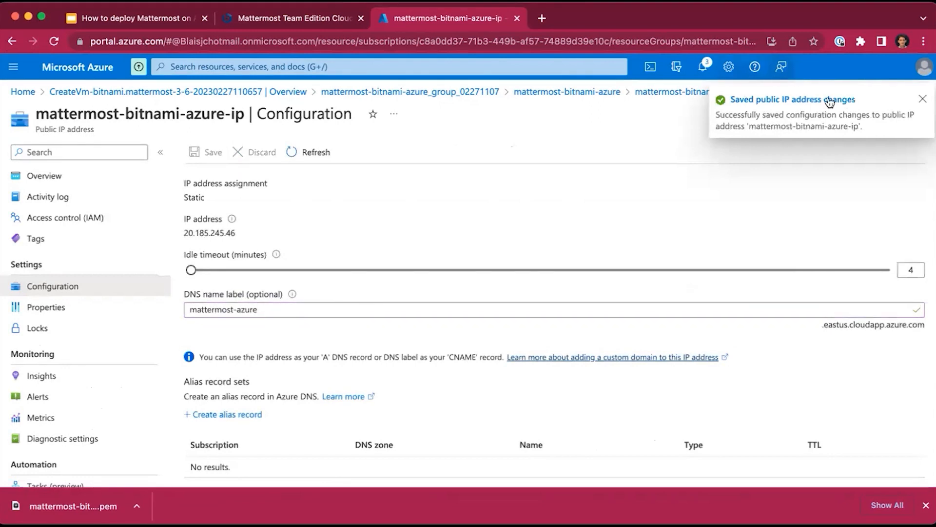
{"action": "mouse_move", "coordinate": [44, 176]}
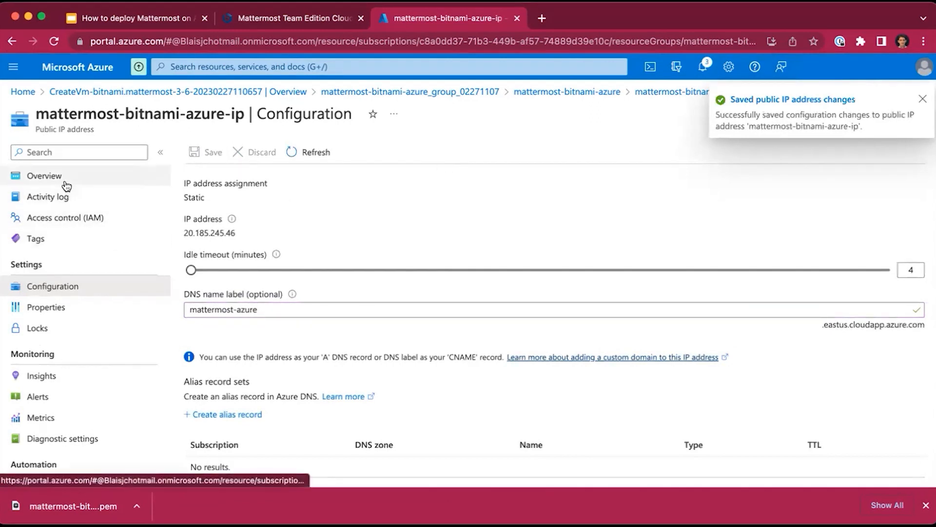
{"action": "left_click", "coordinate": [43, 175]}
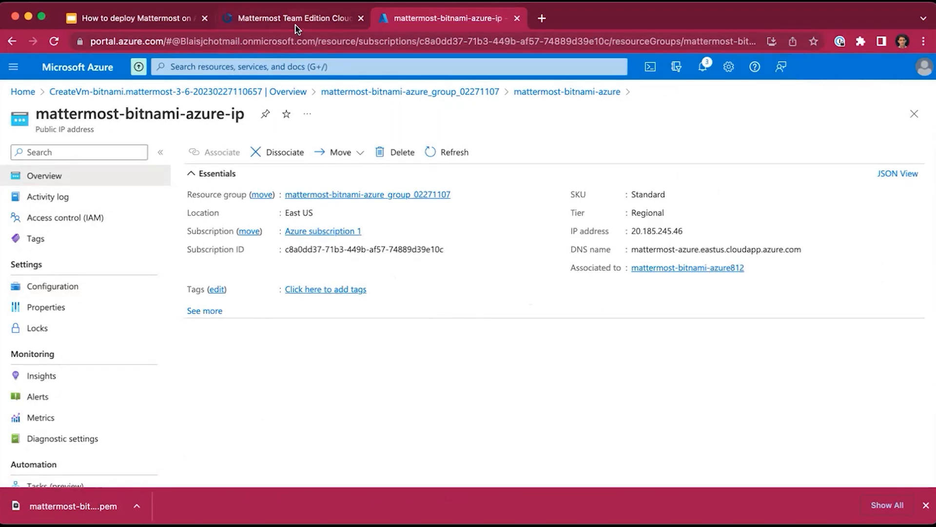
On the Bitnami Mattermost Azure page, read the credentials section and select the default username 'user'.
{"action": "left_click", "coordinate": [292, 18]}
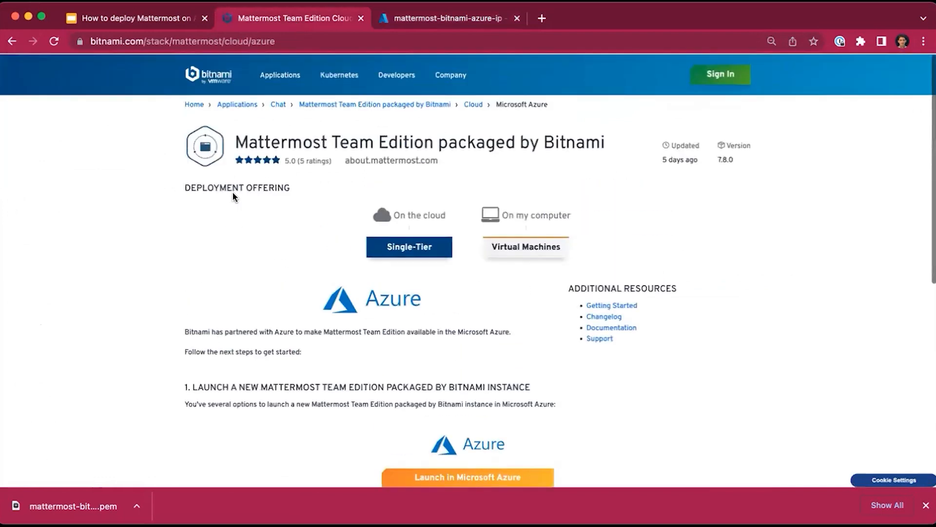
{"action": "scroll", "scroll_direction": "down", "scroll_amount": 3}
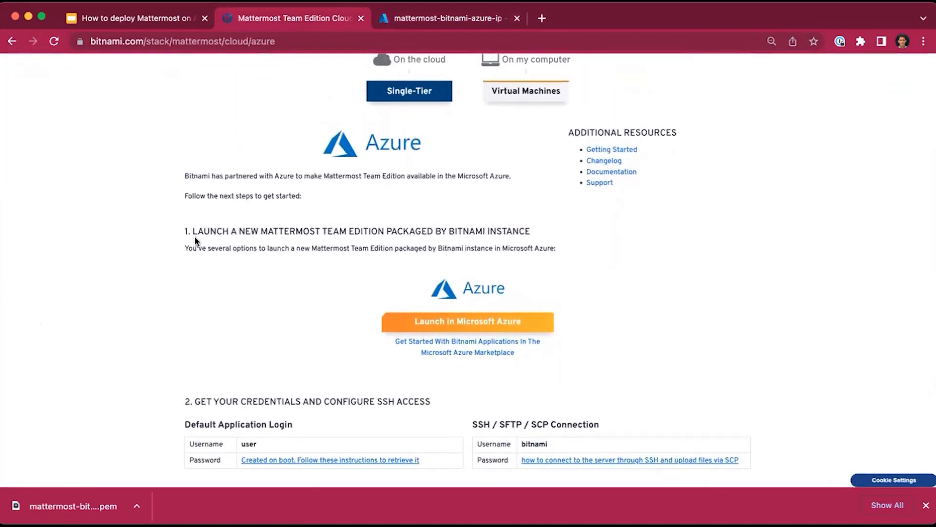
{"action": "left_click_drag", "start_coordinate": [194, 231], "coordinate": [529, 231]}
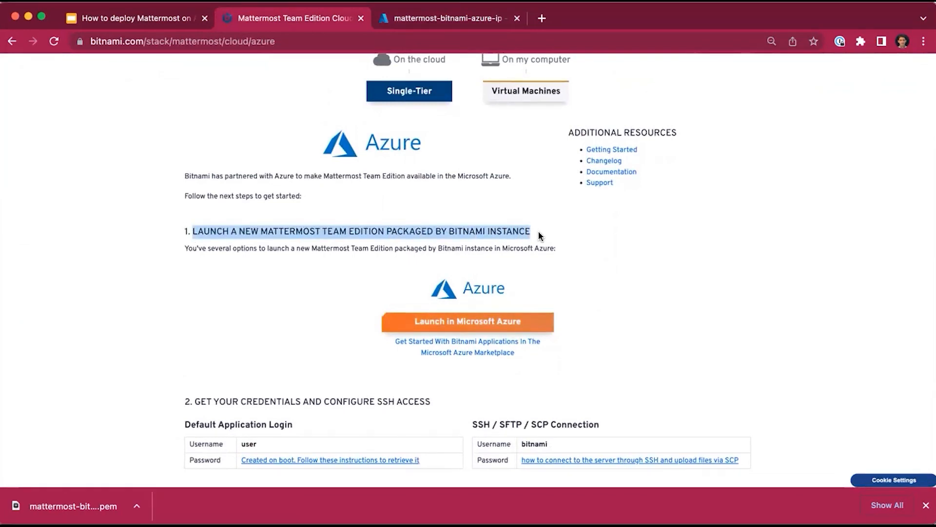
{"action": "mouse_move", "coordinate": [306, 310]}
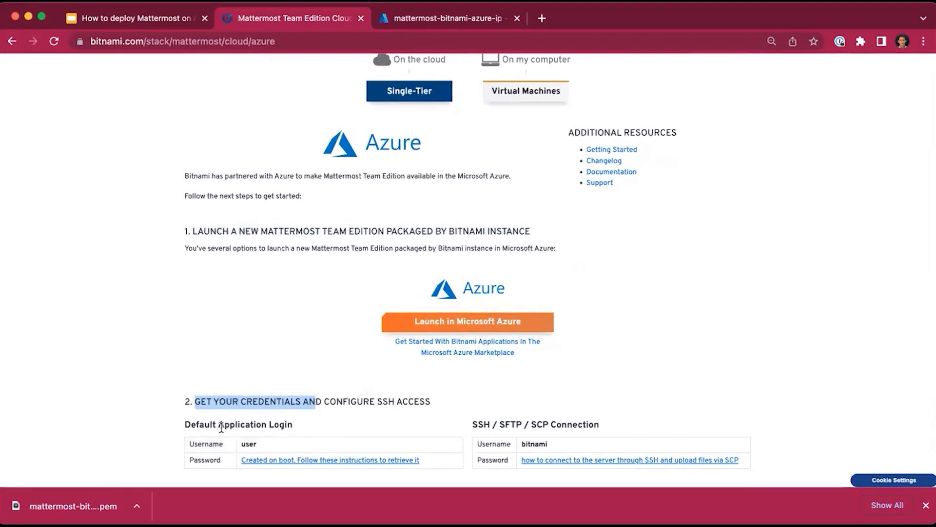
{"action": "scroll", "scroll_direction": "down", "scroll_amount": 3}
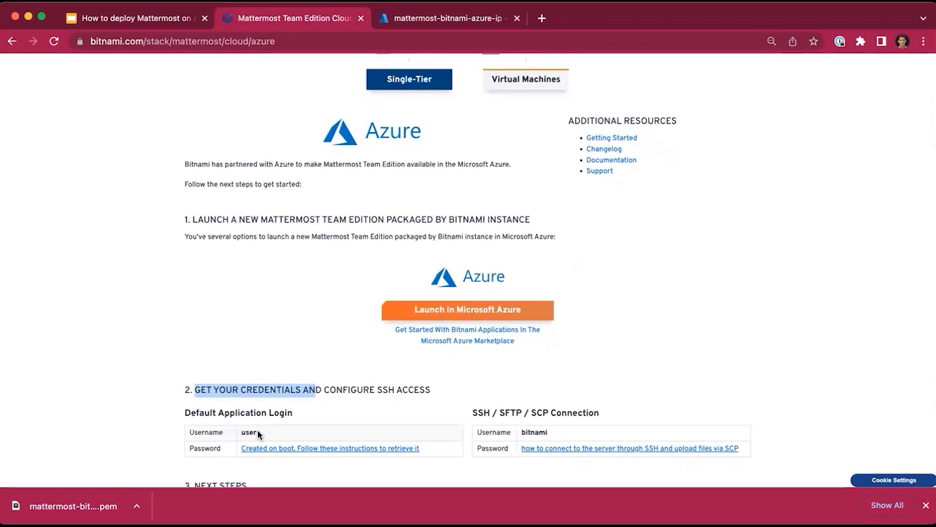
{"action": "double_click", "coordinate": [249, 432]}
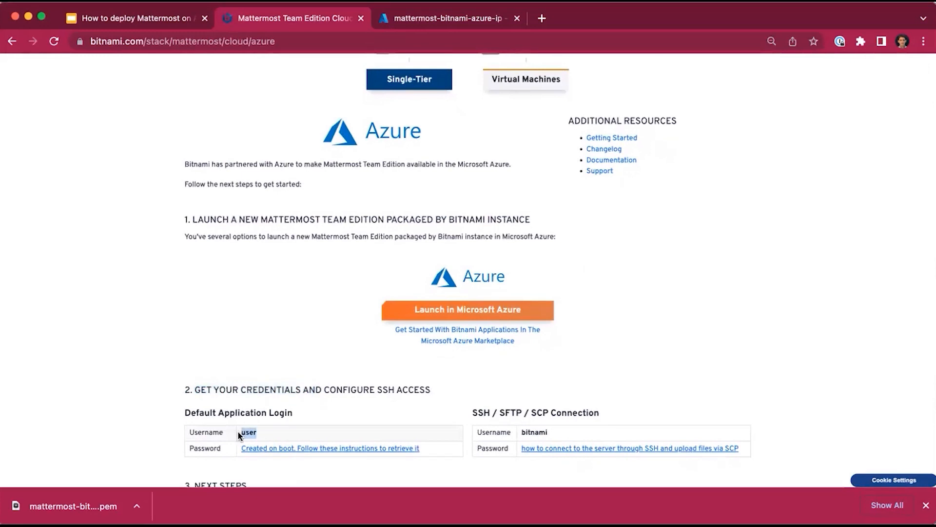
{"action": "mouse_move", "coordinate": [250, 449]}
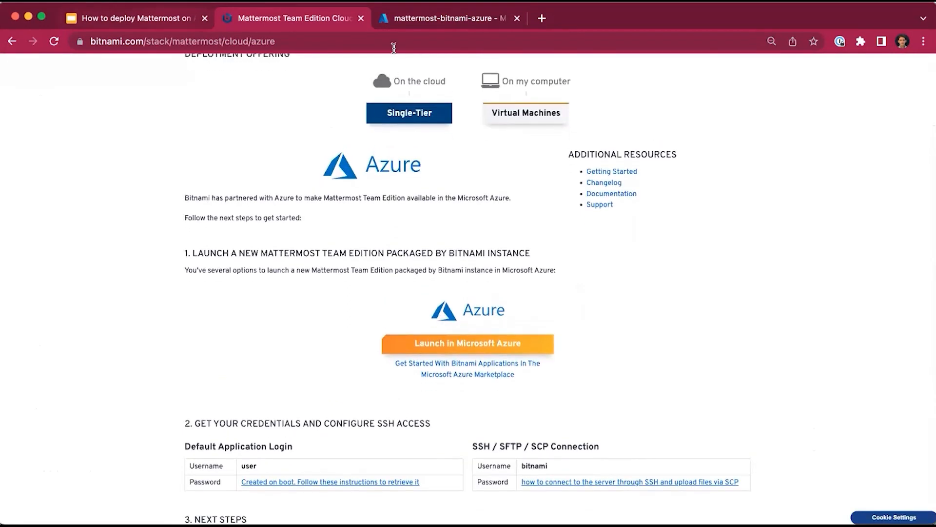
Return to the Azure VM and open Boot diagnostics under Help in its left menu.
{"action": "left_click", "coordinate": [448, 18]}
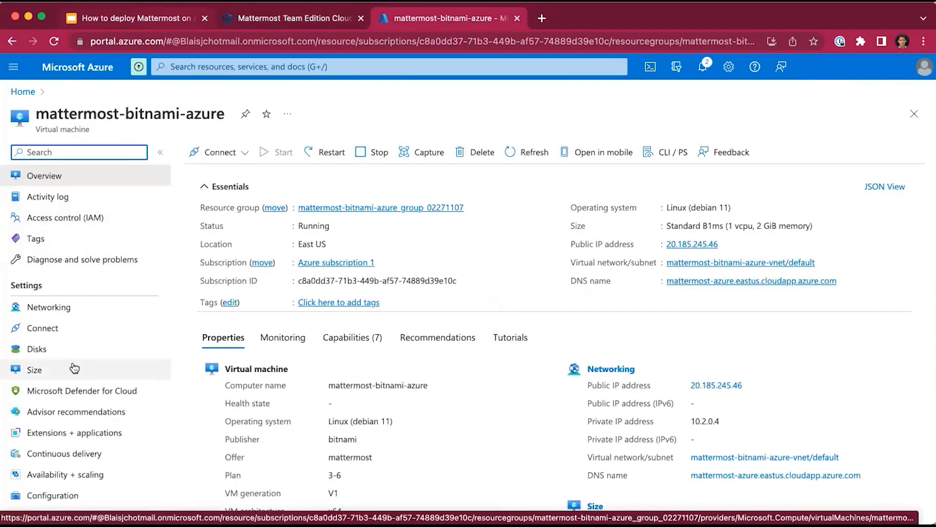
{"action": "scroll", "scroll_direction": "down", "scroll_amount": 3}
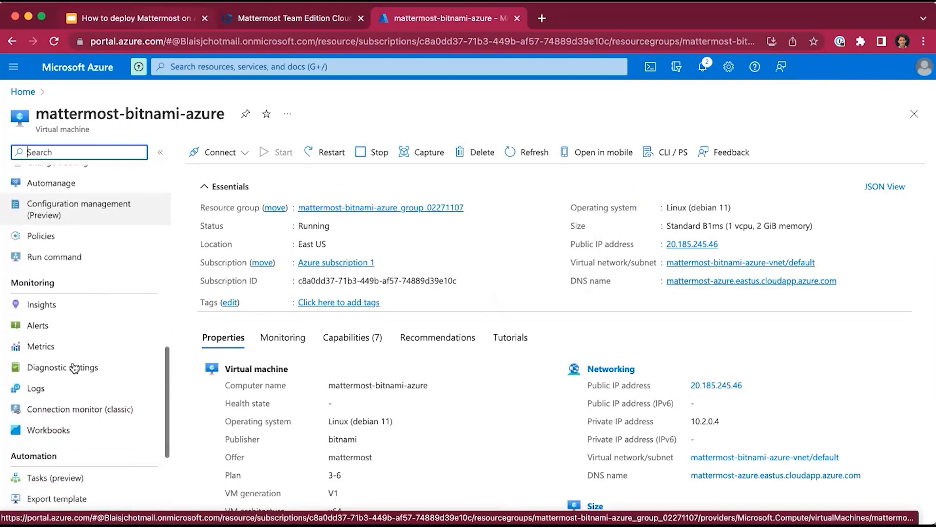
{"action": "scroll", "scroll_direction": "down", "scroll_amount": 3}
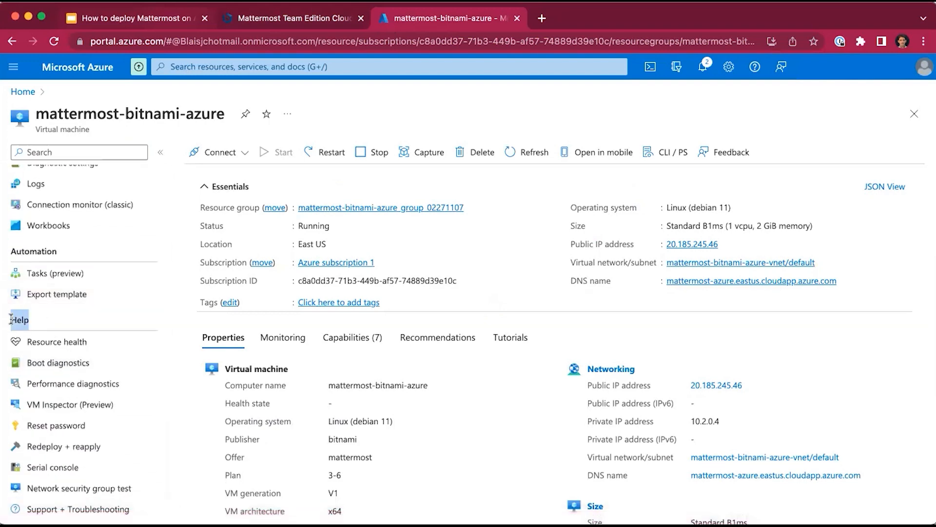
{"action": "left_click", "coordinate": [57, 362]}
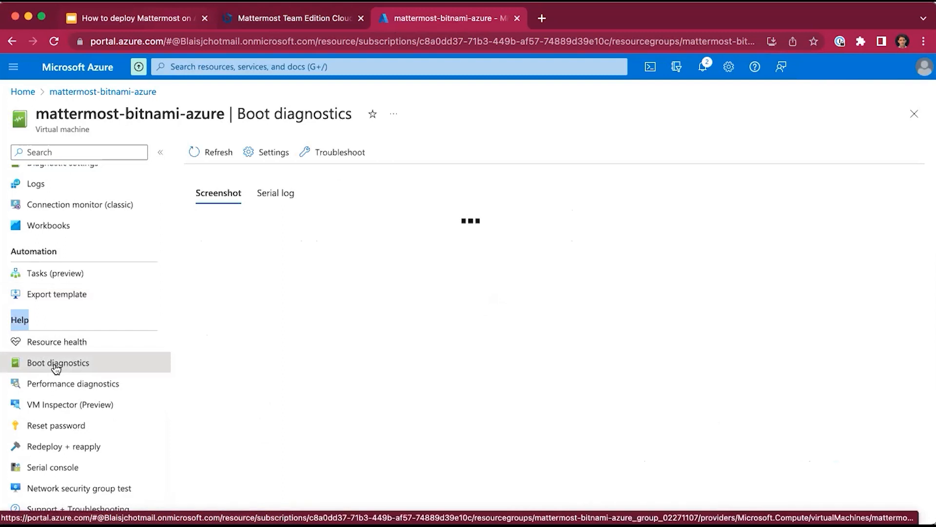
Show the serial log and search it for 'passwo'.
{"action": "left_click", "coordinate": [275, 193]}
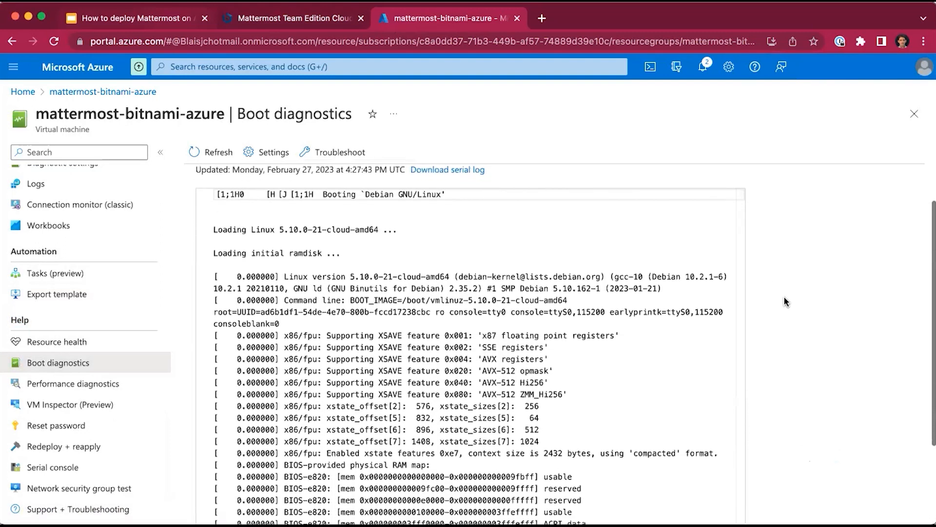
{"action": "scroll", "scroll_direction": "down", "scroll_amount": 3}
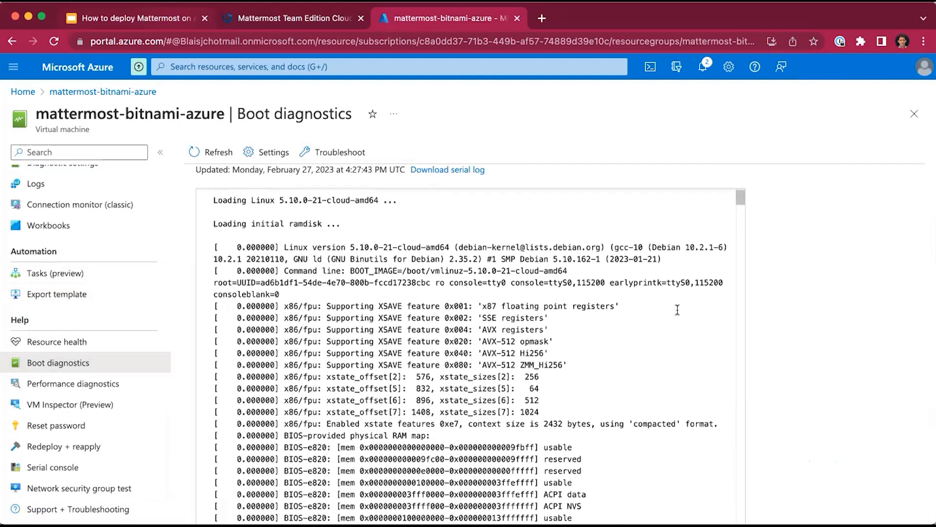
{"action": "scroll", "scroll_direction": "down", "scroll_amount": 3}
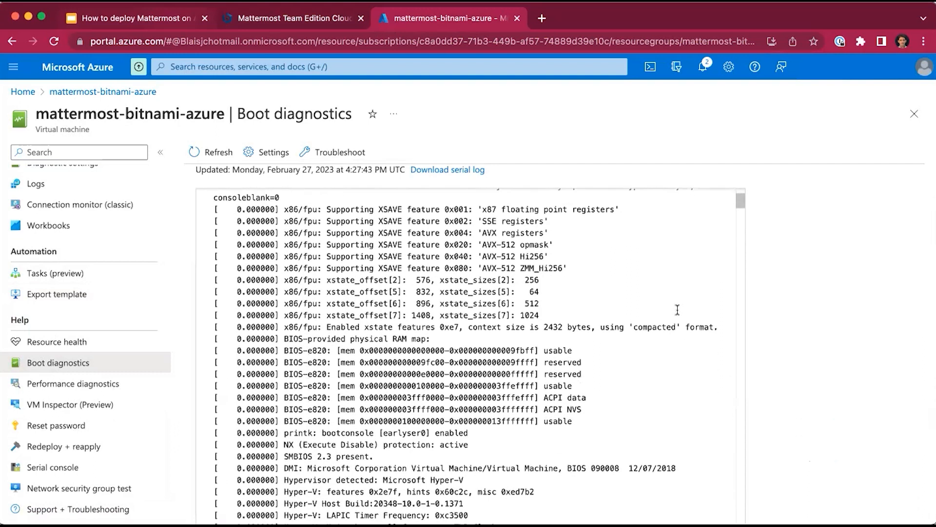
{"action": "scroll", "scroll_direction": "down", "scroll_amount": 3}
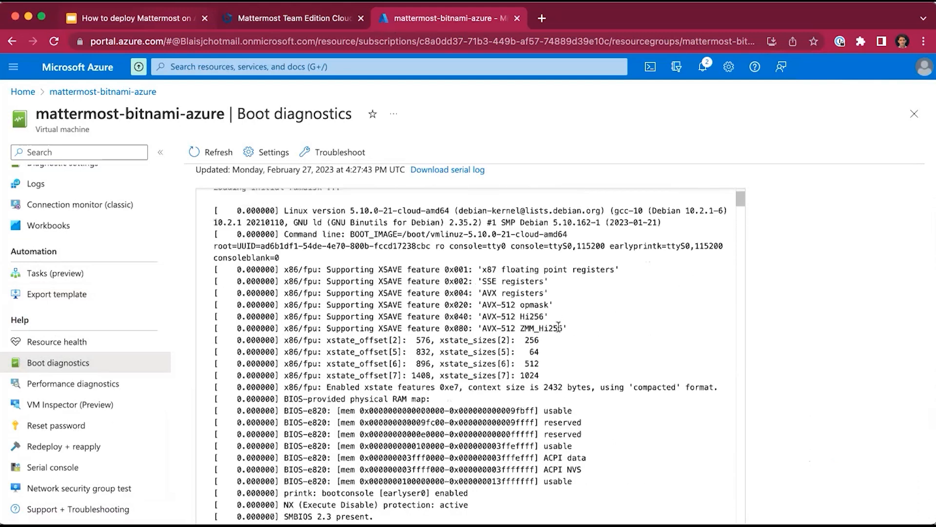
{"action": "type", "text": "passwo"}
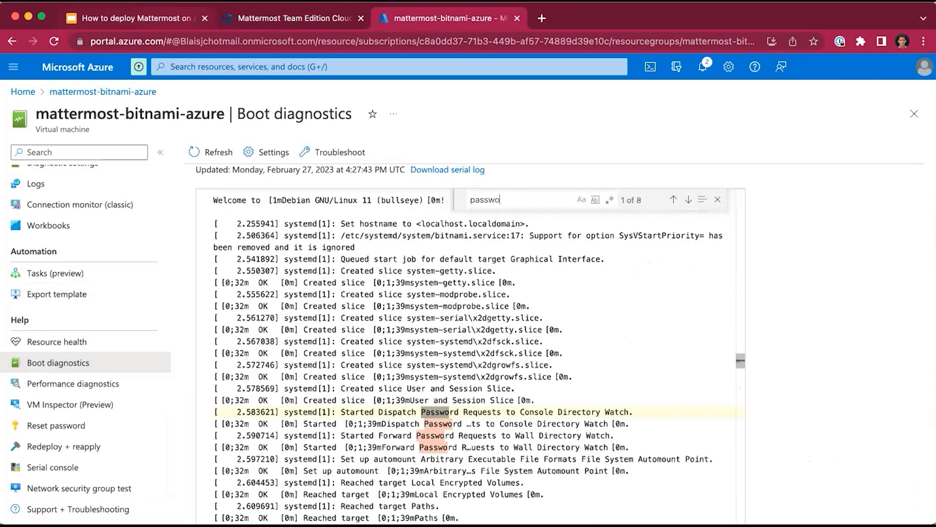
Jump to the 'Setting Bitnami application password' line and select the generated password.
{"action": "left_click", "coordinate": [674, 199]}
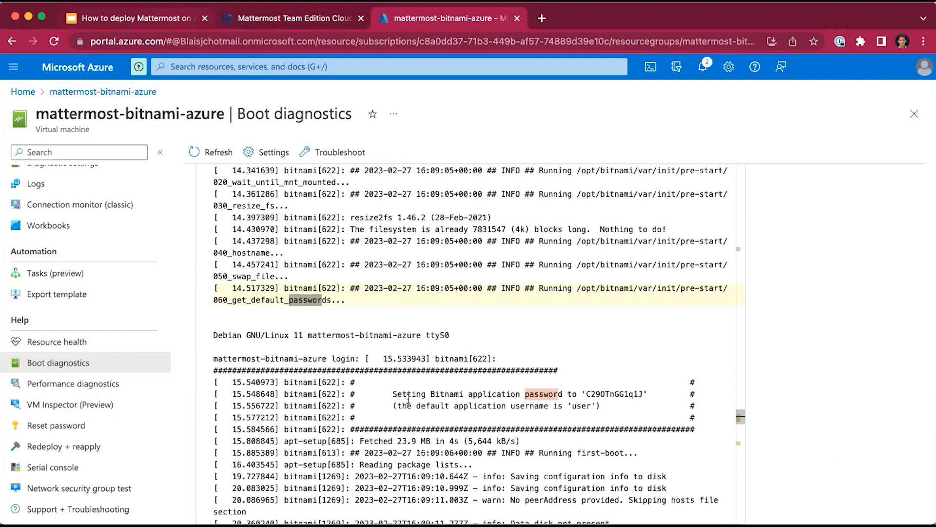
{"action": "left_click_drag", "start_coordinate": [392, 393], "coordinate": [489, 393]}
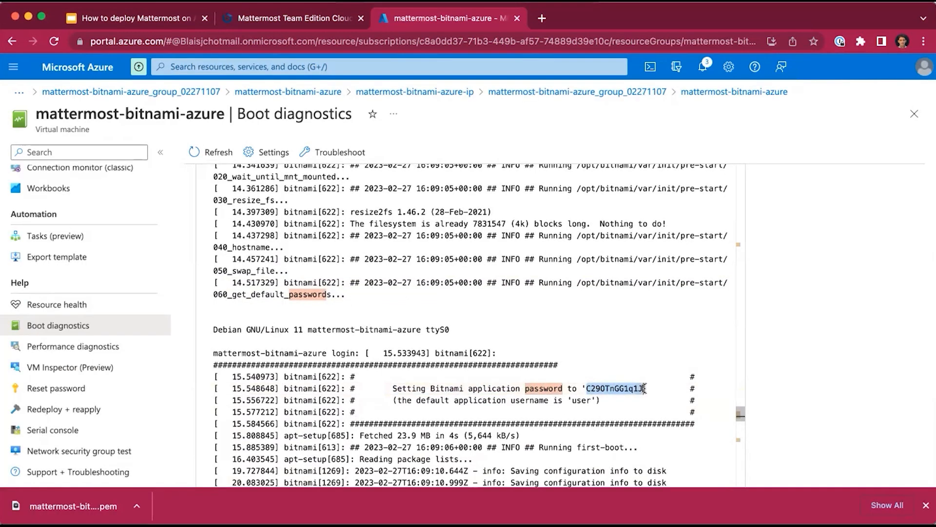
{"action": "mouse_move", "coordinate": [558, 427]}
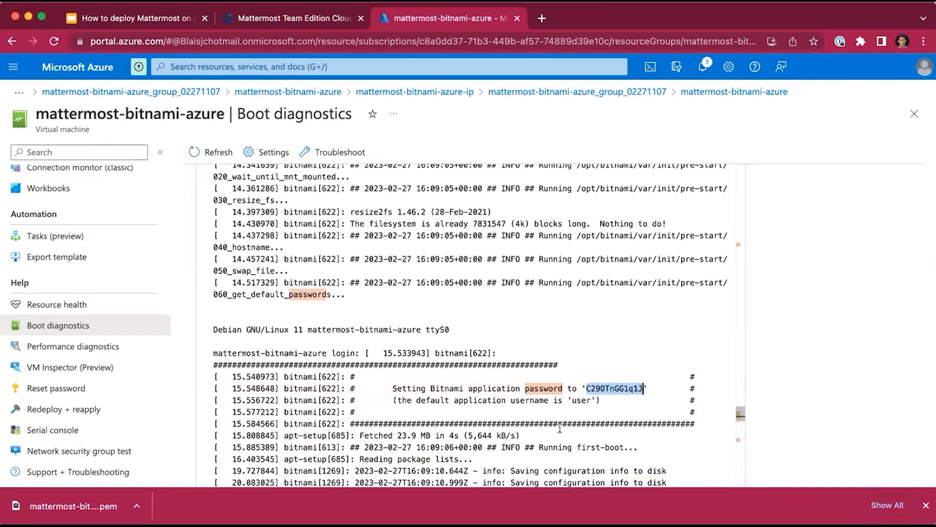
{"action": "mouse_move", "coordinate": [370, 282]}
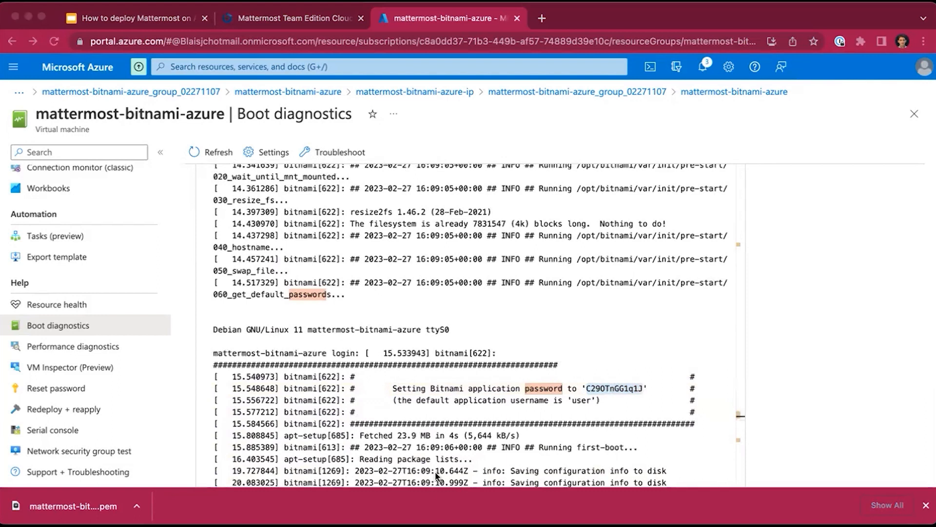
{"action": "scroll", "scroll_direction": "down", "scroll_amount": 3}
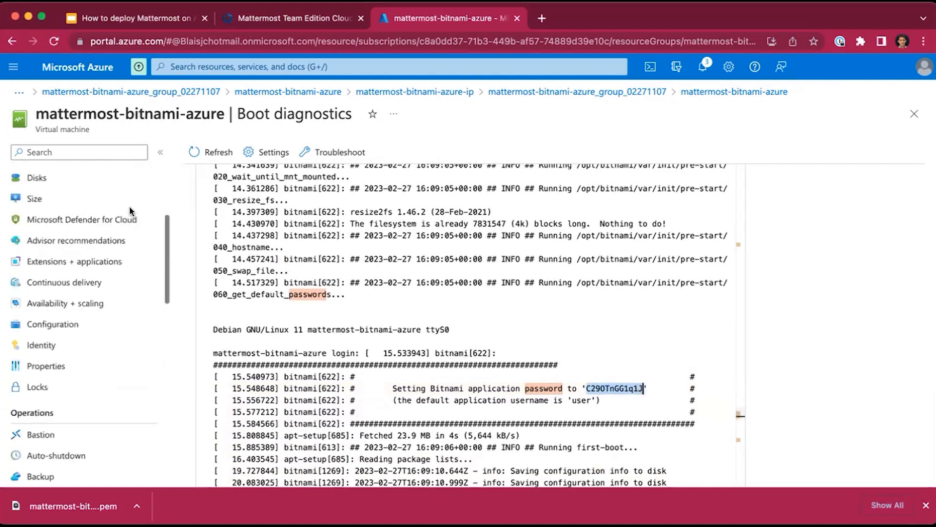
Go to the VM Overview and follow its DNS name link into a new tab.
{"action": "left_click", "coordinate": [44, 174]}
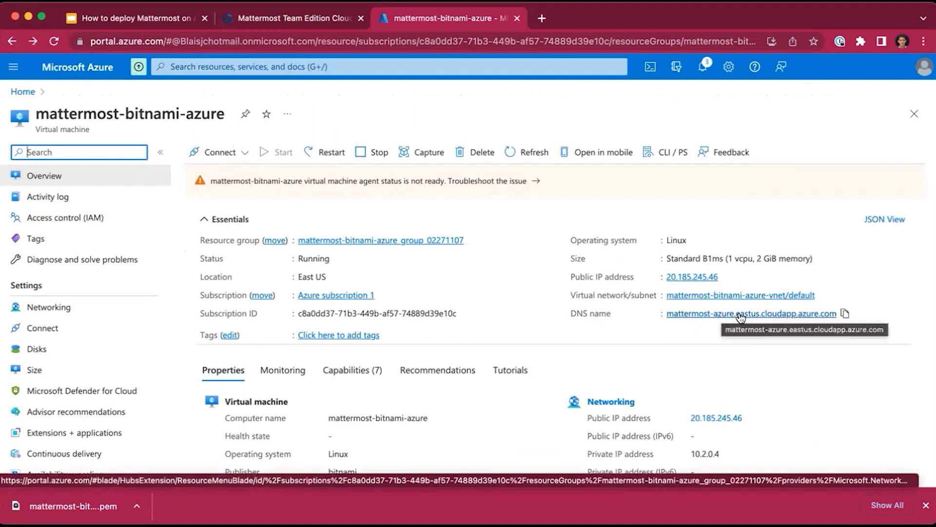
{"action": "left_click", "coordinate": [848, 313]}
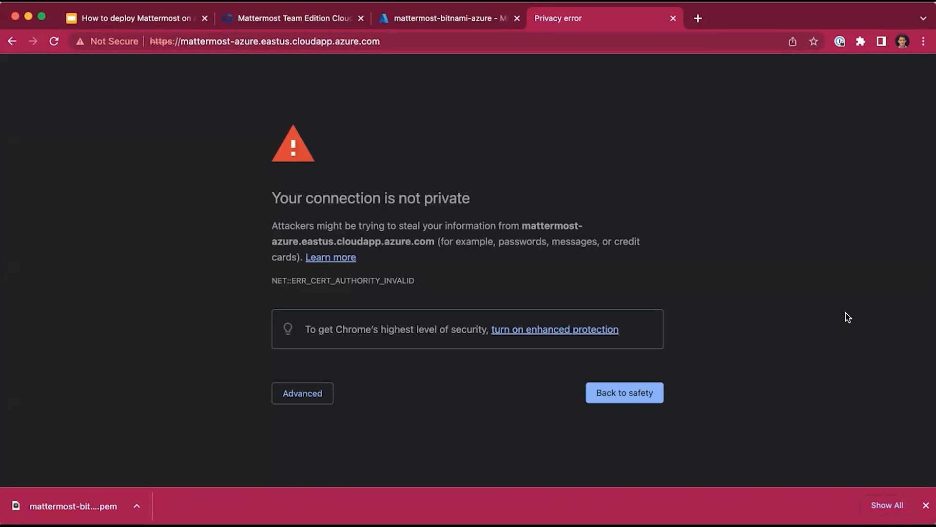
Expand the Advanced details on Chrome's 'Your connection is not private' warning.
{"action": "left_click", "coordinate": [302, 393]}
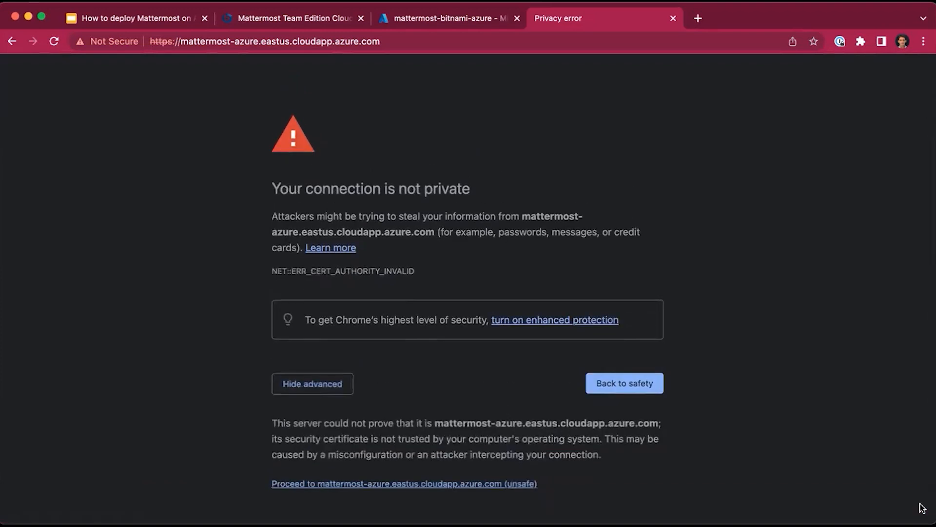
Proceed to mattermost-azure.eastus.cloudapp.azure.com despite the certificate warning.
{"action": "left_click", "coordinate": [404, 483]}
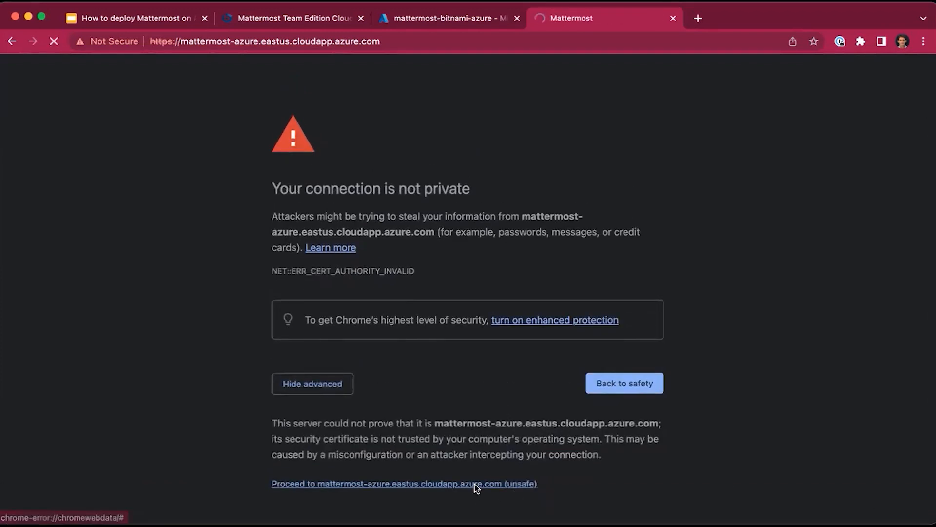
{"action": "left_click", "coordinate": [404, 484]}
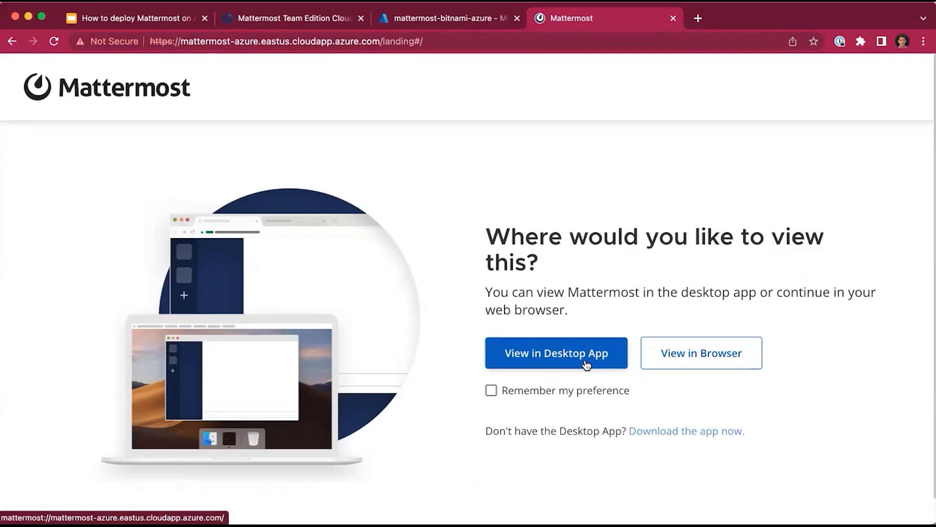
{"action": "mouse_move", "coordinate": [665, 447]}
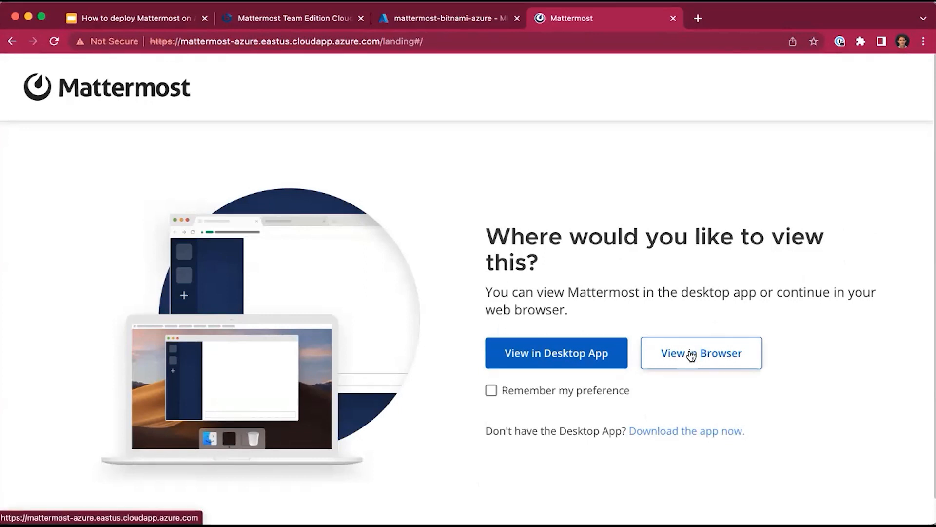
Choose View in Browser and log in as 'user' with the retrieved Bitnami password.
{"action": "left_click", "coordinate": [700, 352]}
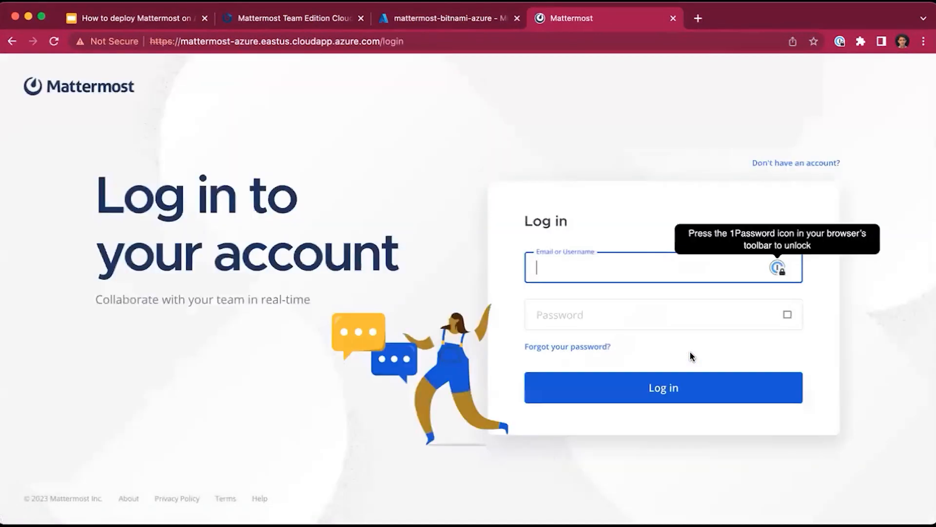
{"action": "mouse_move", "coordinate": [579, 276]}
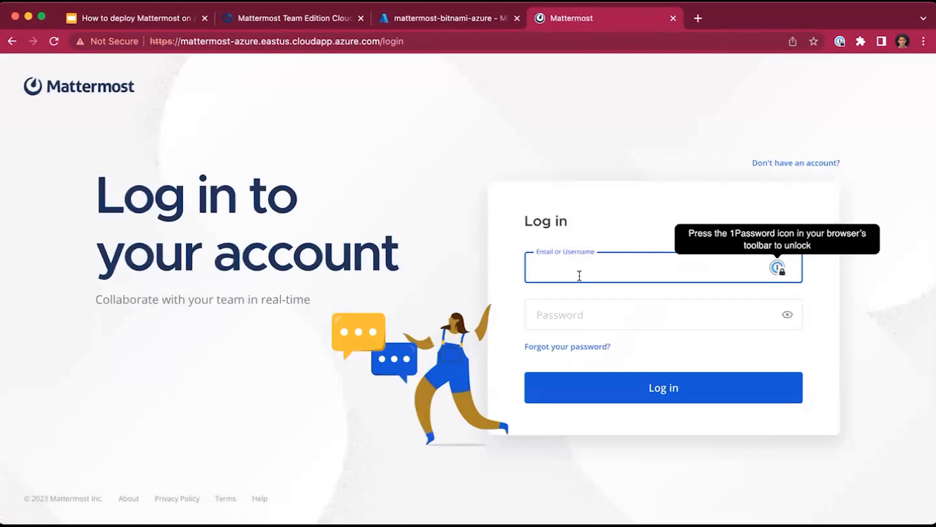
{"action": "left_click", "coordinate": [597, 267]}
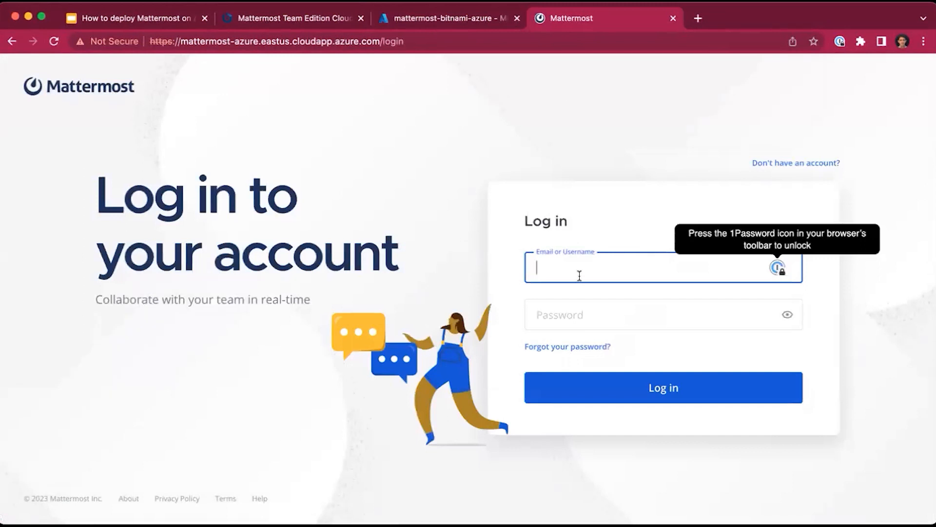
{"action": "type", "text": "user"}
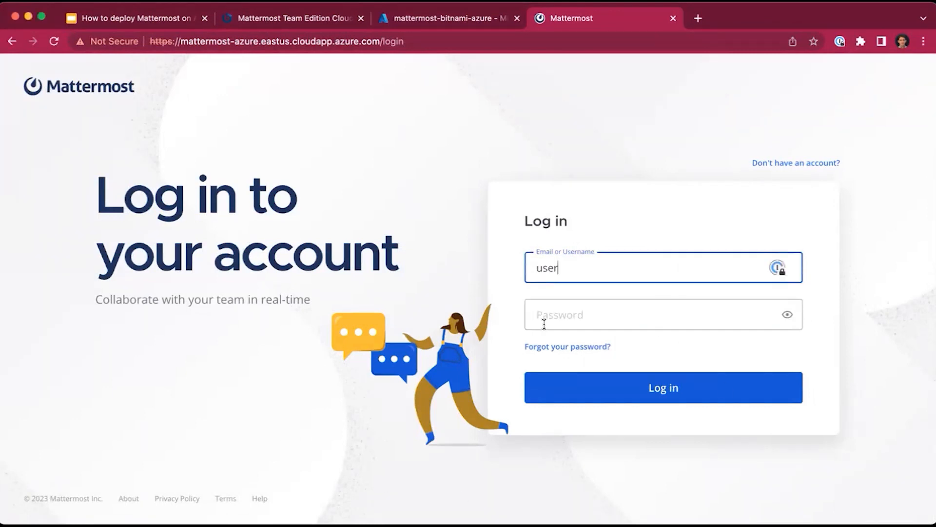
{"action": "left_click", "coordinate": [664, 388]}
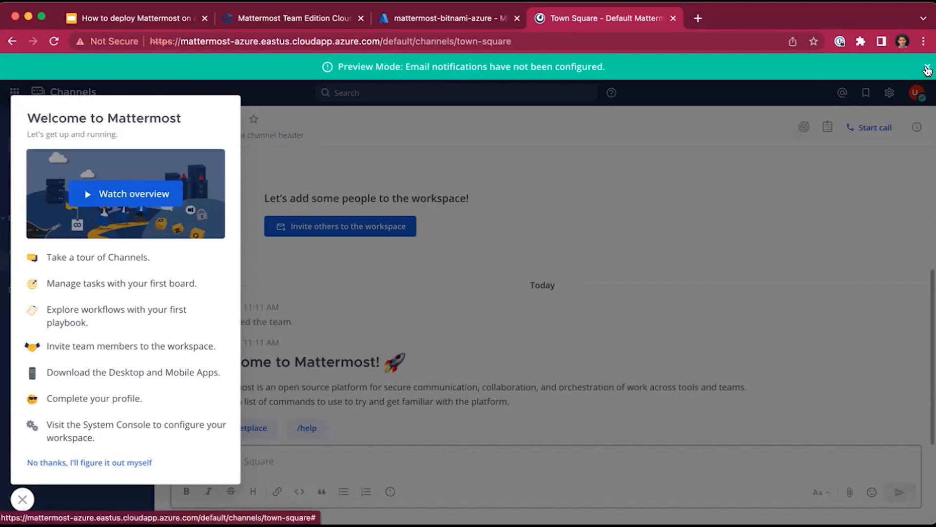
Dismiss the notifications banner and start 'Complete your profile' from the welcome checklist.
{"action": "left_click", "coordinate": [927, 67]}
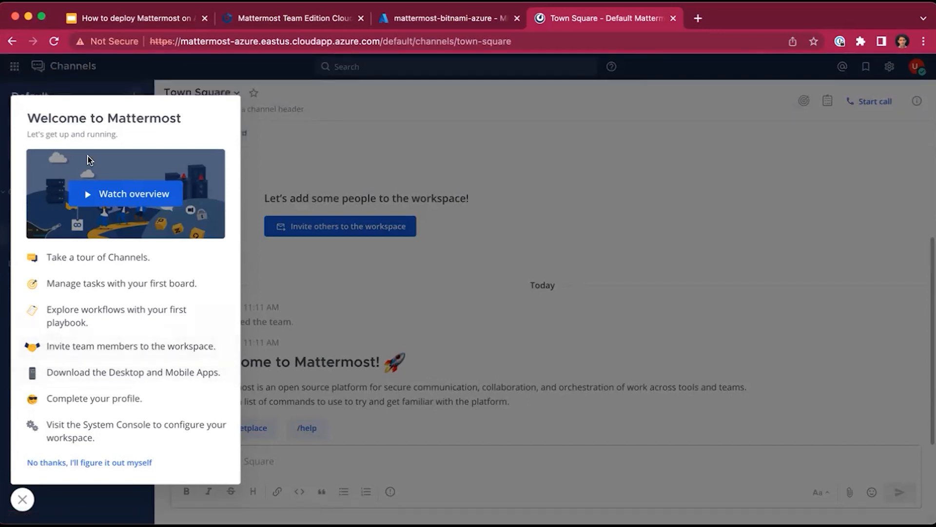
{"action": "mouse_move", "coordinate": [151, 390]}
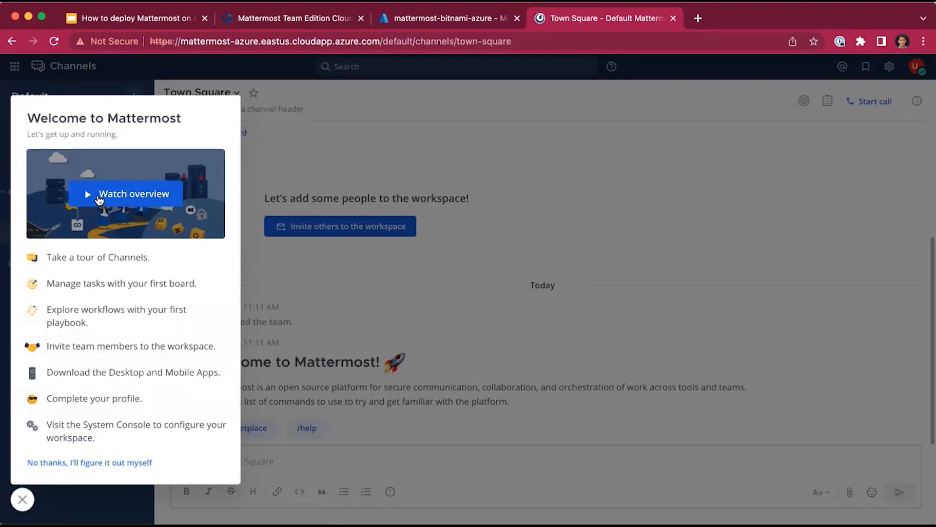
{"action": "mouse_move", "coordinate": [87, 403]}
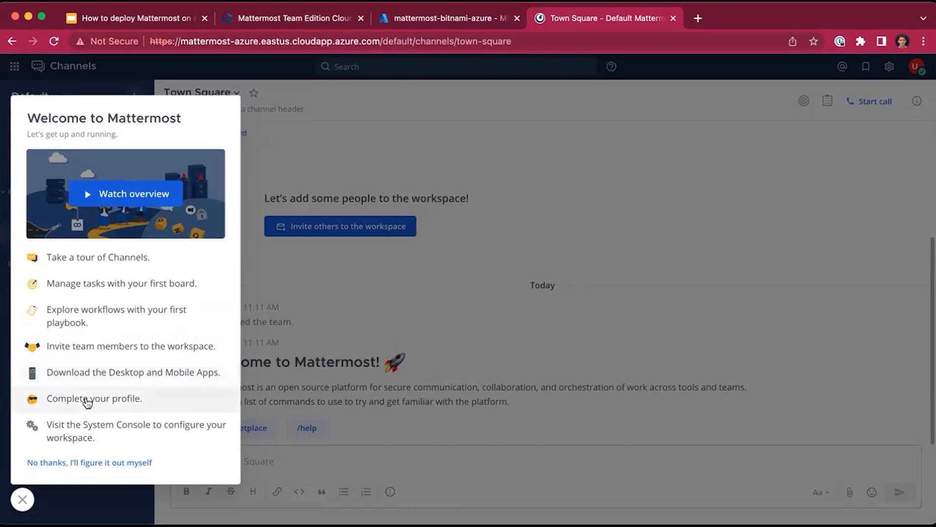
{"action": "left_click", "coordinate": [918, 66]}
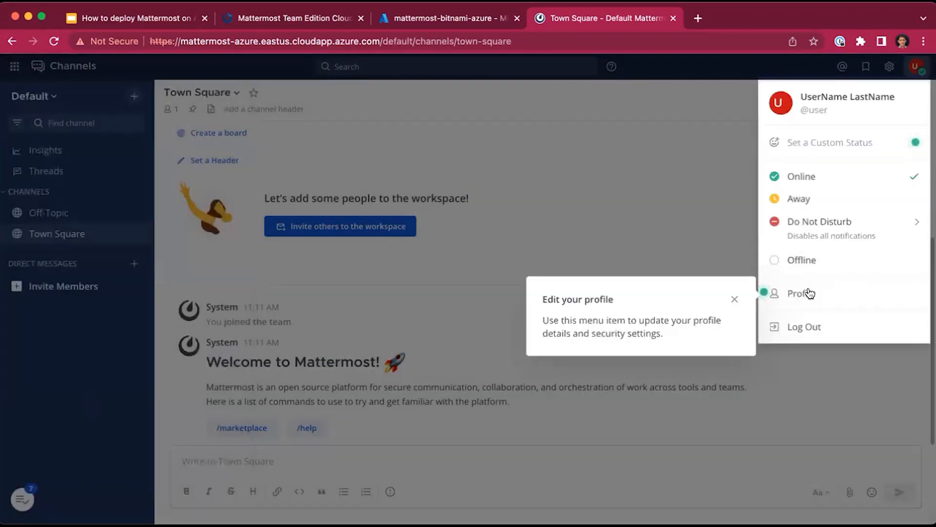
Edit the profile's username and nickname, save them and close Profile settings.
{"action": "left_click", "coordinate": [802, 292]}
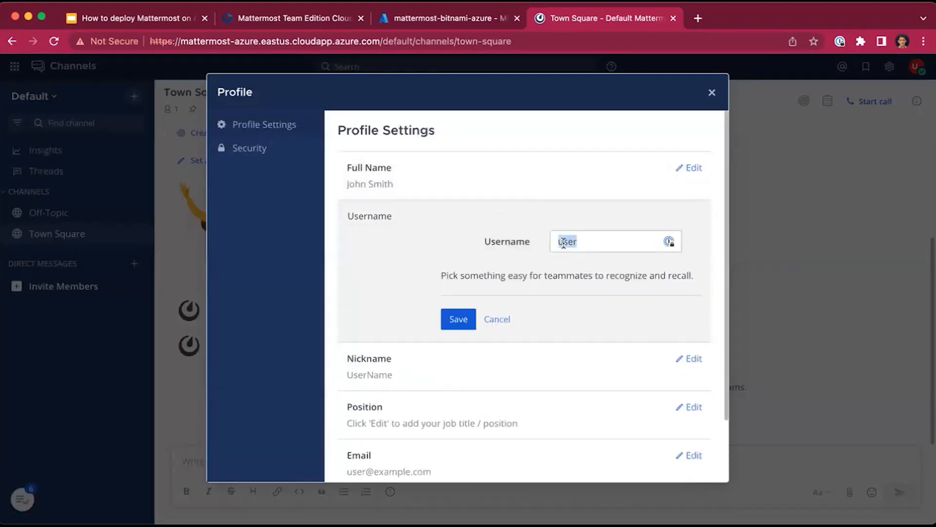
{"action": "left_click", "coordinate": [459, 319]}
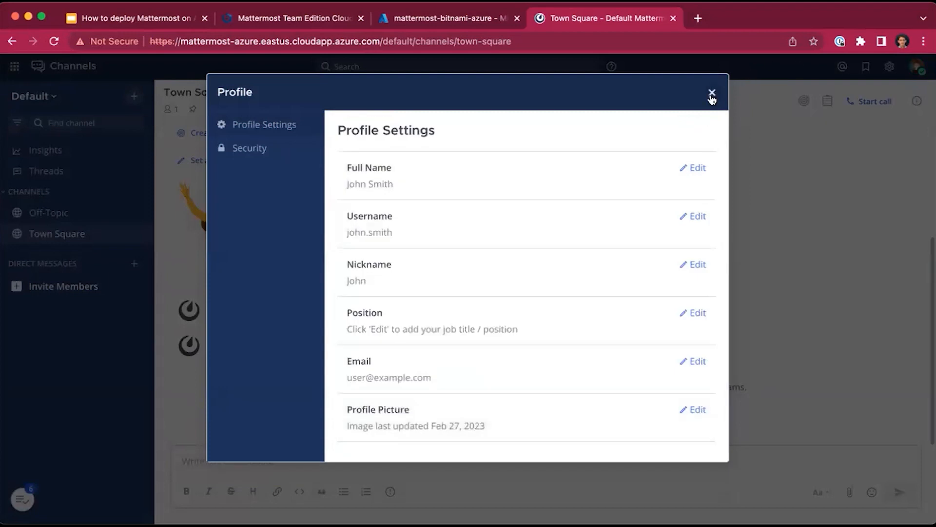
{"action": "left_click", "coordinate": [711, 94]}
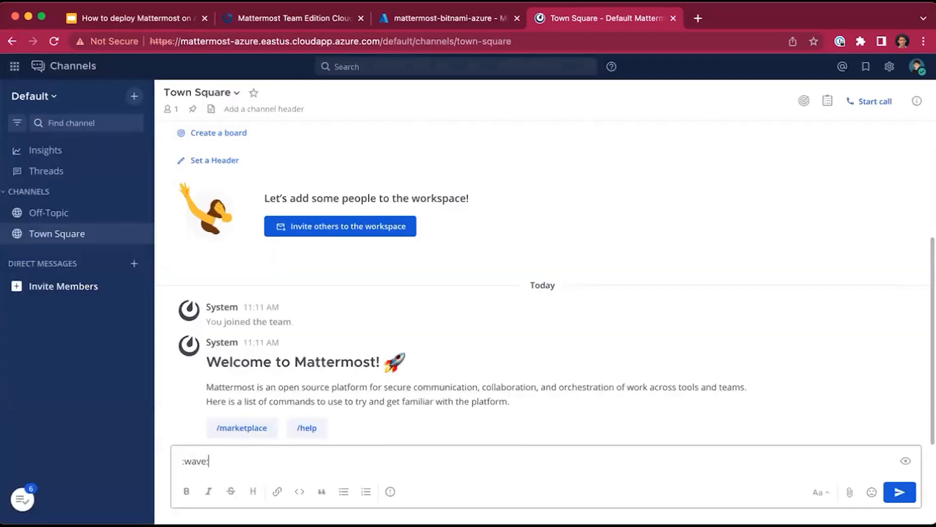
Post the :wave: message, copy the workspace invite link and close the invite dialog.
{"action": "left_click", "coordinate": [900, 492]}
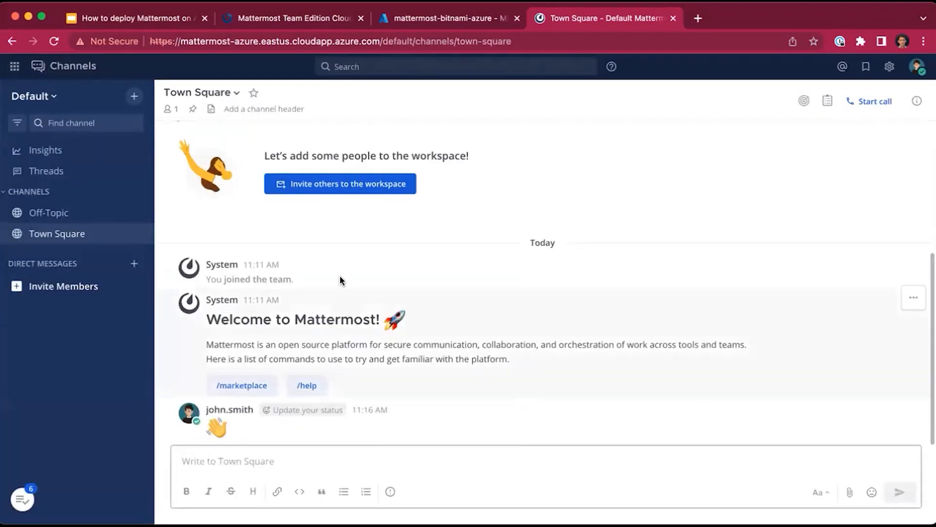
{"action": "left_click", "coordinate": [339, 183]}
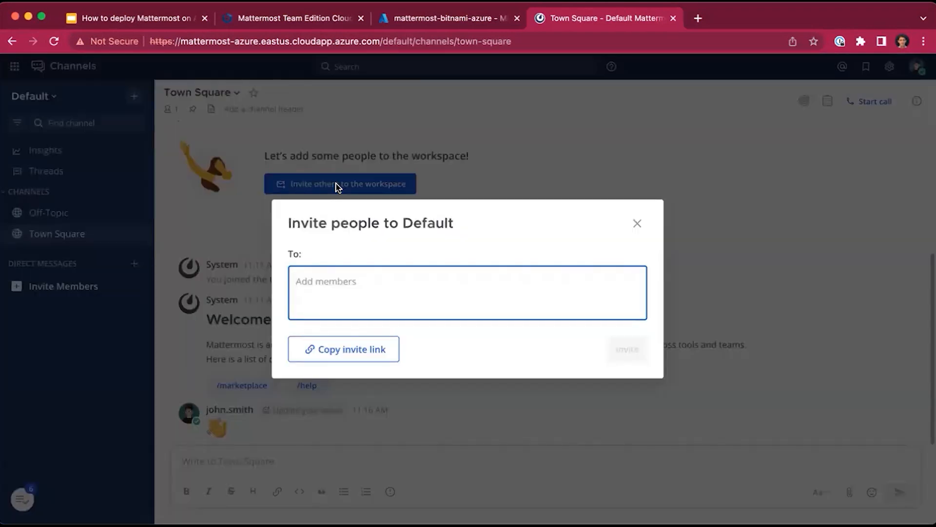
{"action": "left_click", "coordinate": [468, 293]}
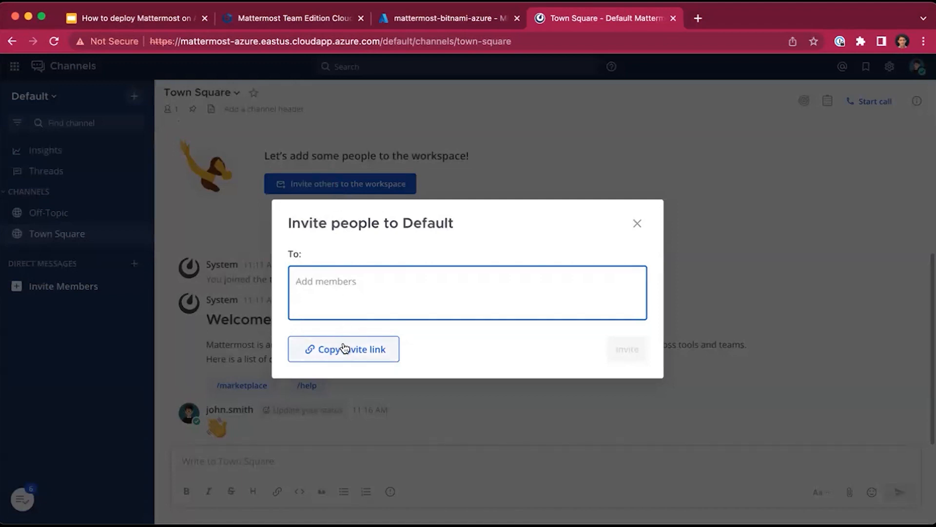
{"action": "left_click", "coordinate": [468, 291]}
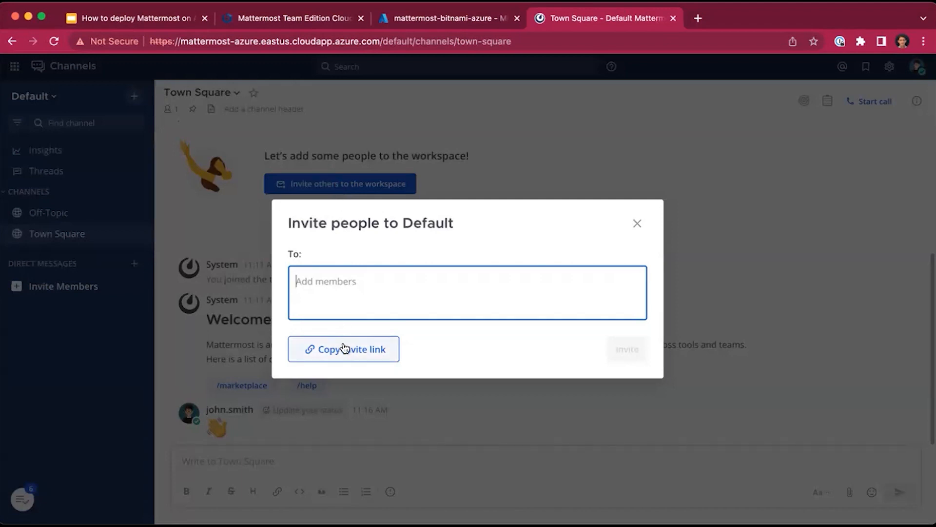
{"action": "mouse_move", "coordinate": [357, 340]}
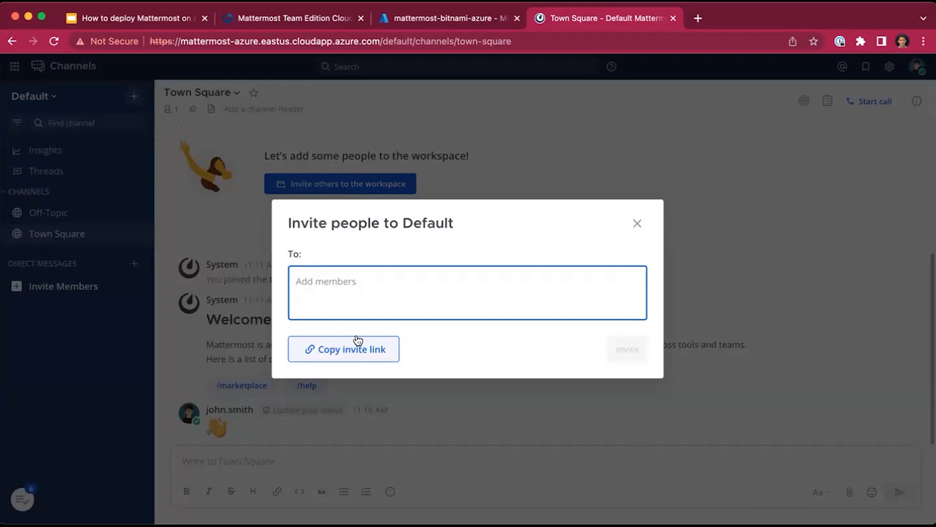
{"action": "left_click", "coordinate": [637, 223]}
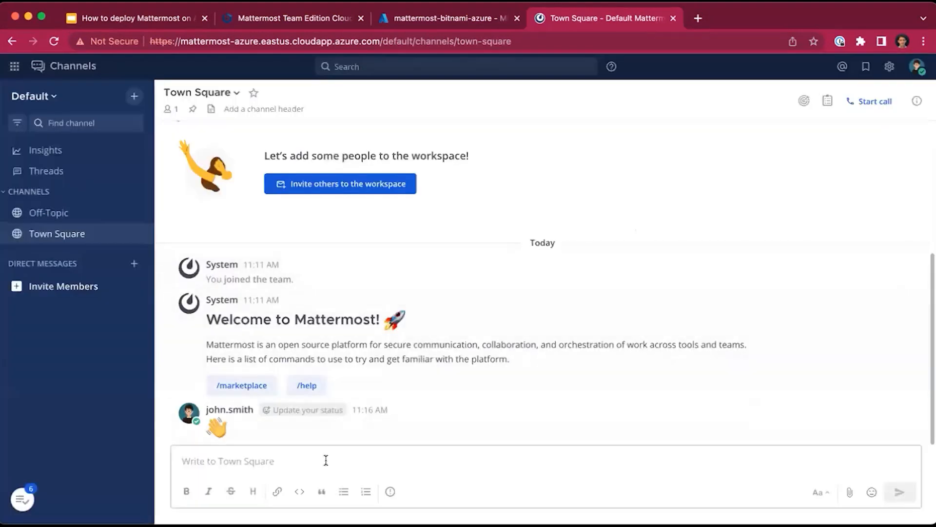
Run /marketplace, install the MS Teams Meetings plugin and go to Configure it.
{"action": "type", "text": "/marketplace"}
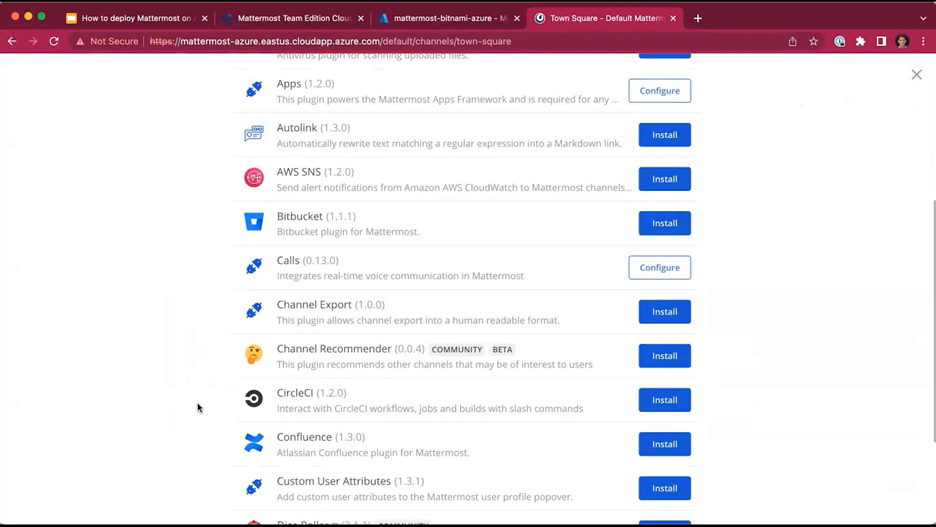
{"action": "scroll", "scroll_direction": "down", "scroll_amount": 3}
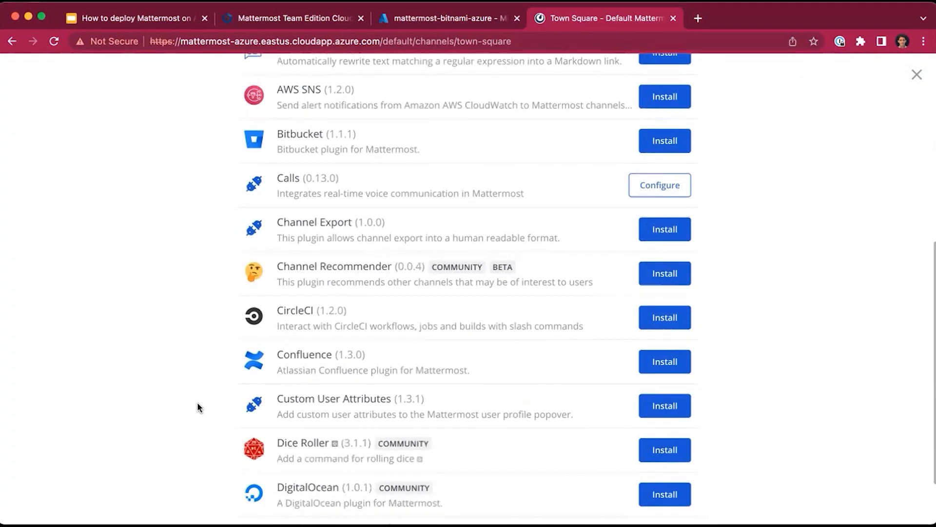
{"action": "scroll", "scroll_direction": "down", "scroll_amount": 3}
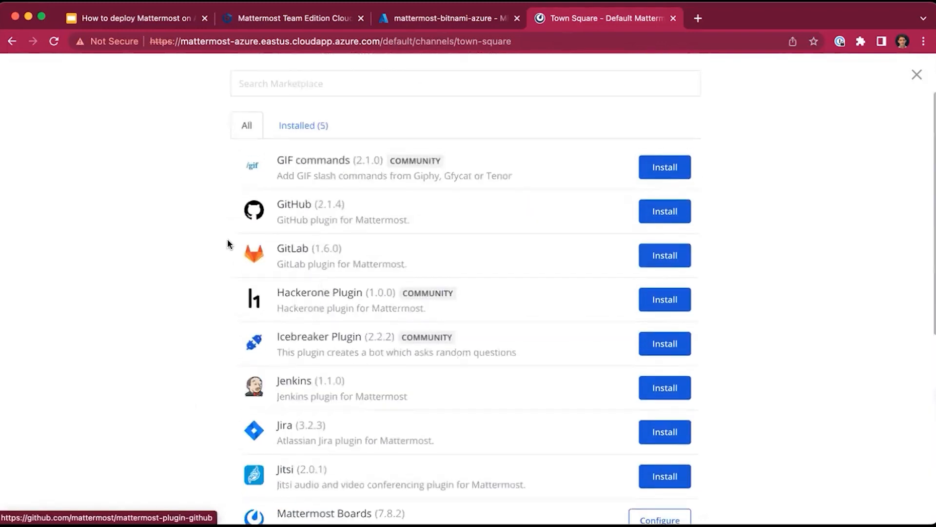
{"action": "scroll", "scroll_direction": "down", "scroll_amount": 3}
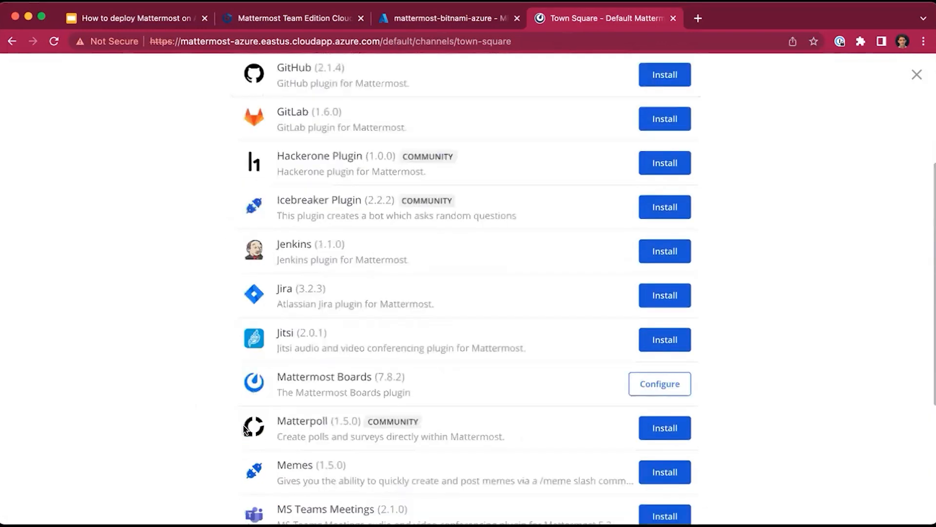
{"action": "scroll", "scroll_direction": "down", "scroll_amount": 3}
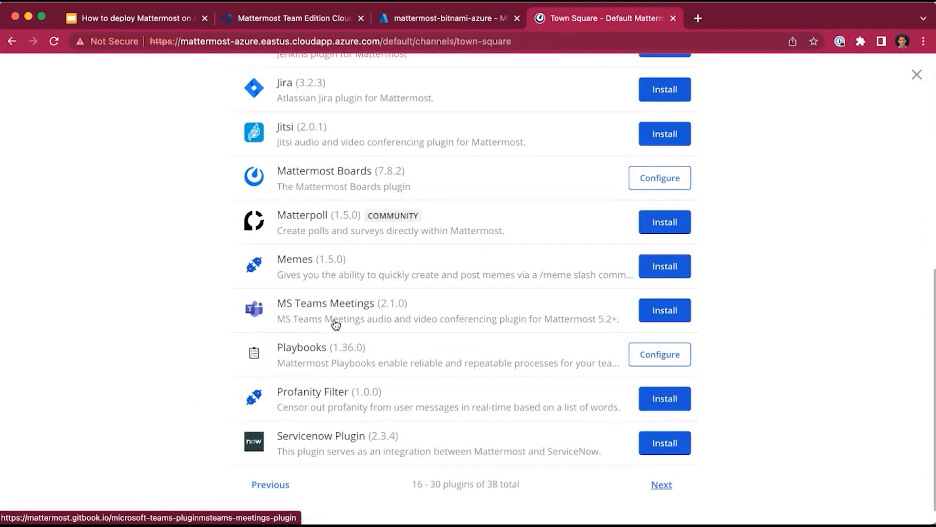
{"action": "left_click", "coordinate": [664, 310]}
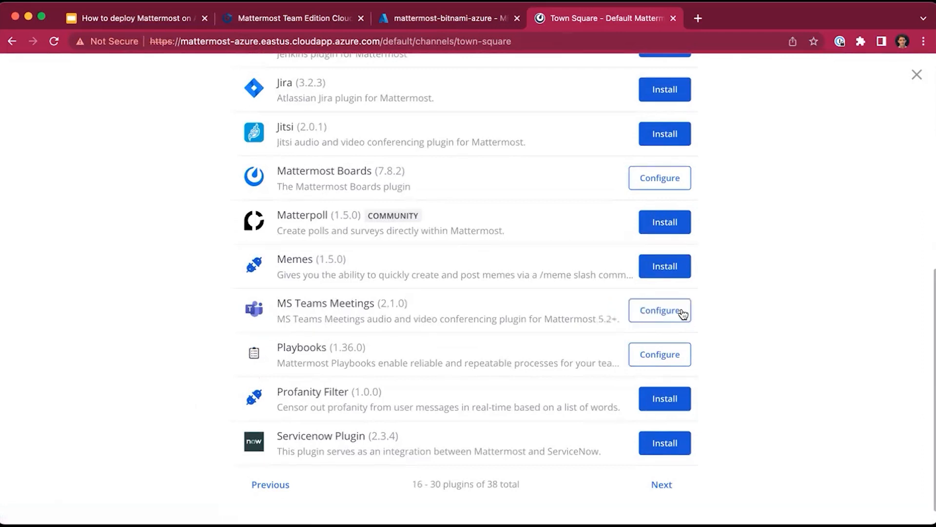
{"action": "left_click", "coordinate": [660, 310]}
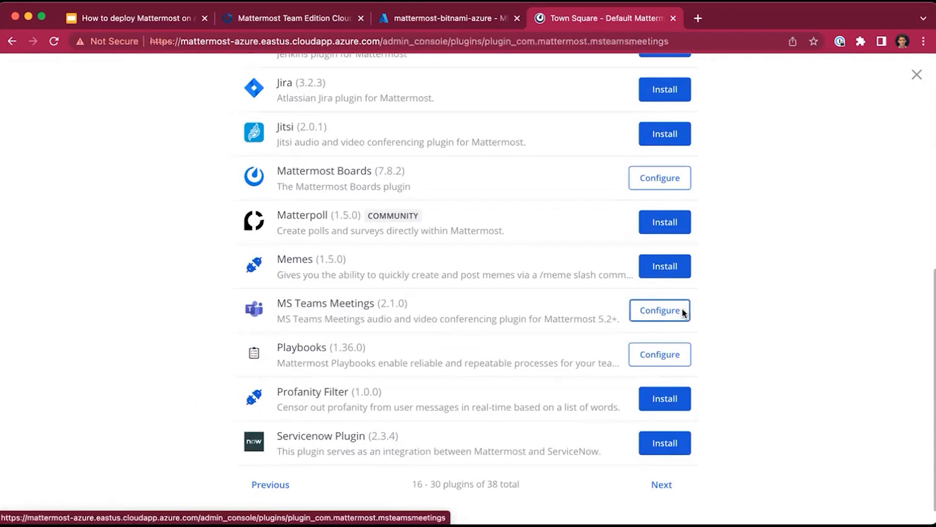
Review the disabled MS Teams Meetings plugin settings, then start a new browser tab.
{"action": "left_click", "coordinate": [659, 311]}
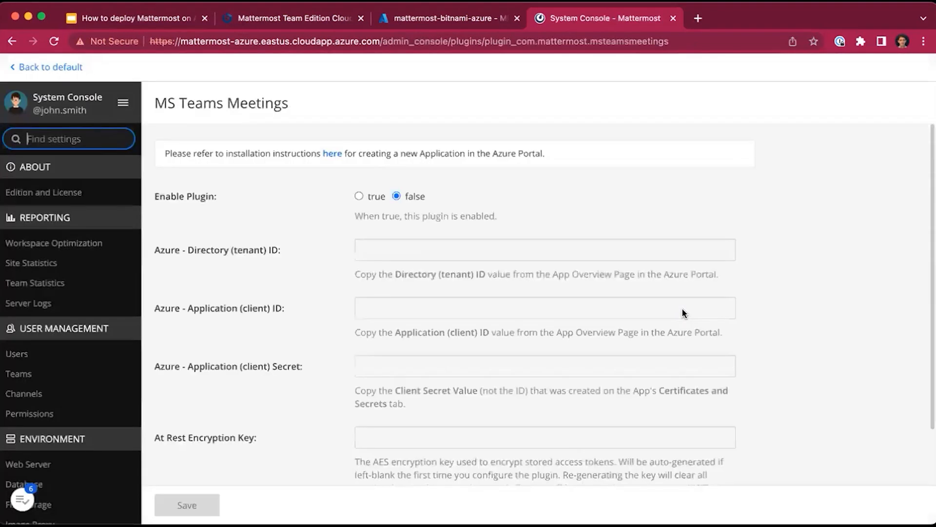
{"action": "scroll", "scroll_direction": "down", "scroll_amount": 3}
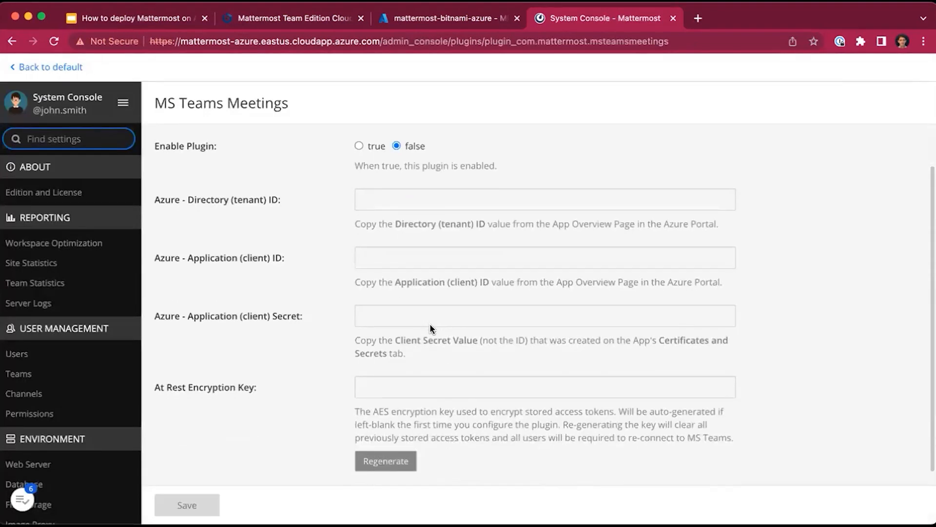
{"action": "left_click", "coordinate": [68, 139]}
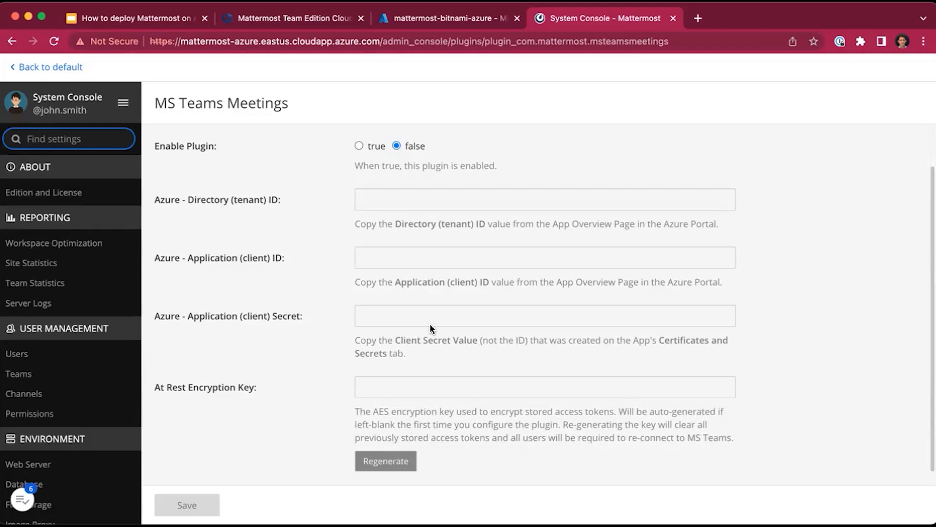
{"action": "left_click", "coordinate": [856, 18]}
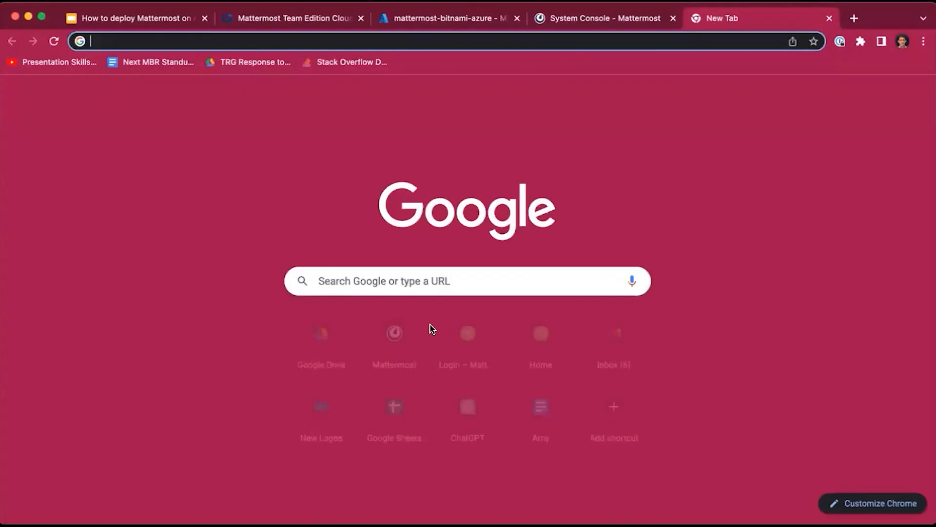
Go to docs.mattermost.com and browse the setup, user guide and resource sections.
{"action": "type", "text": "docs.mattermost.com"}
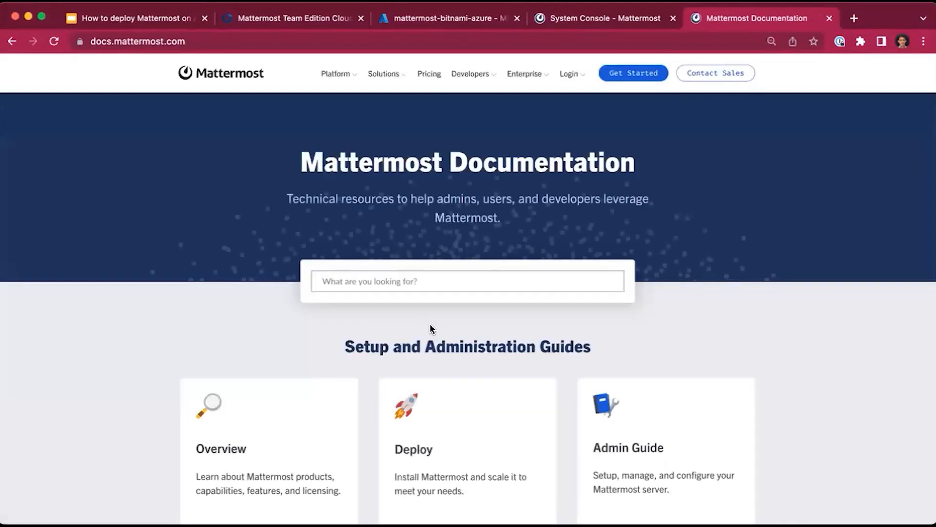
{"action": "scroll", "scroll_direction": "down", "scroll_amount": 3}
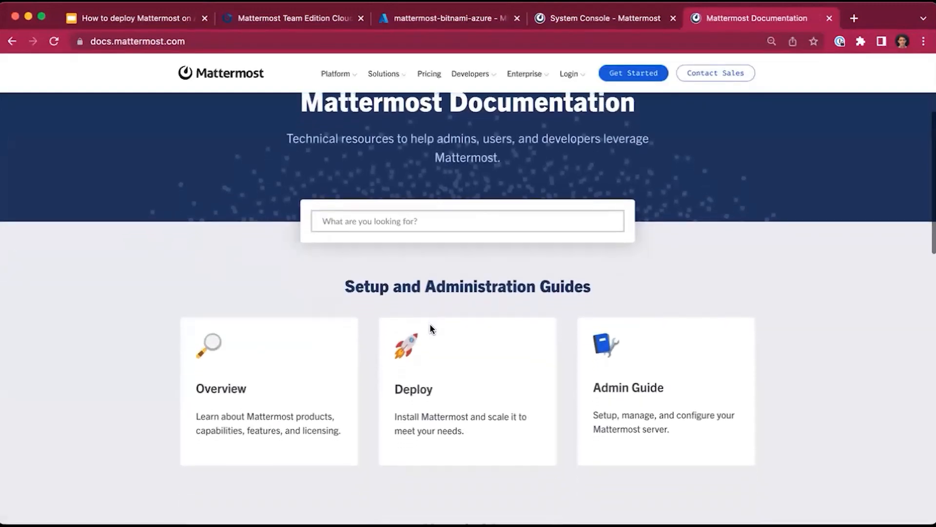
{"action": "scroll", "scroll_direction": "down", "scroll_amount": 3}
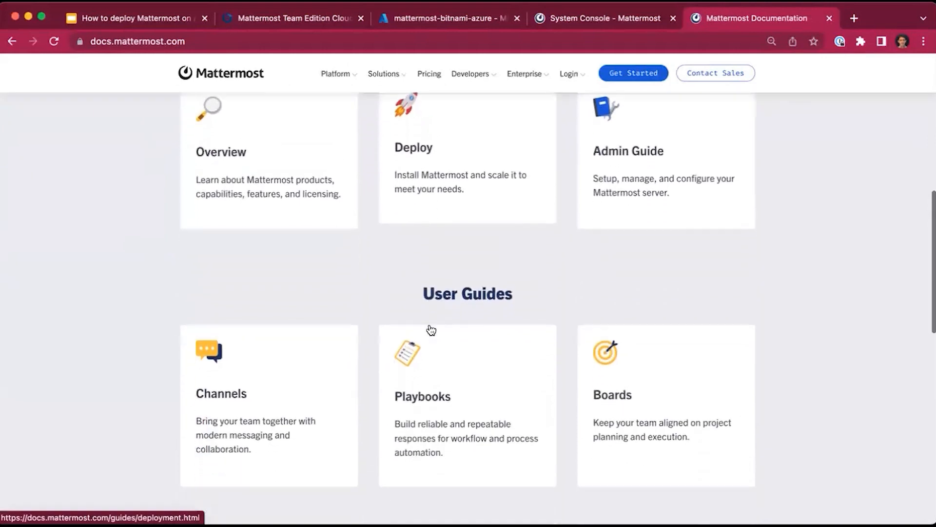
{"action": "scroll", "scroll_direction": "down", "scroll_amount": 3}
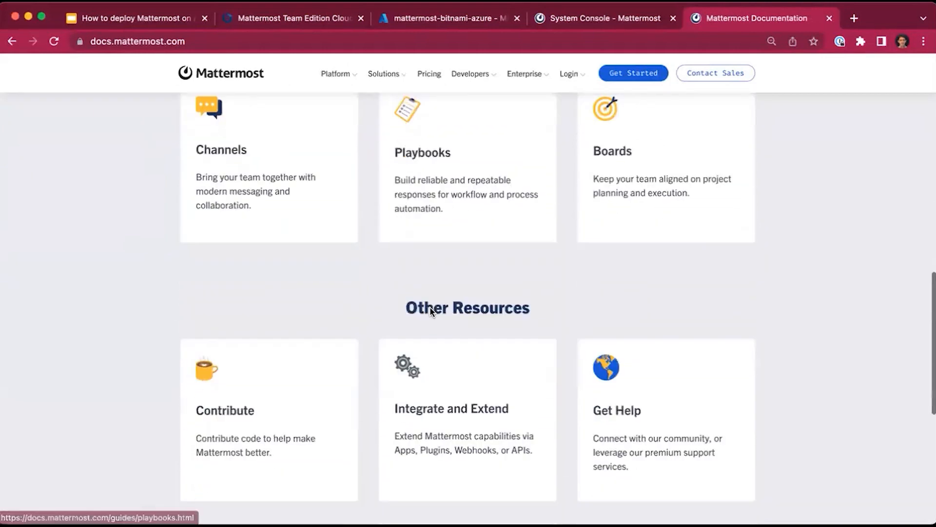